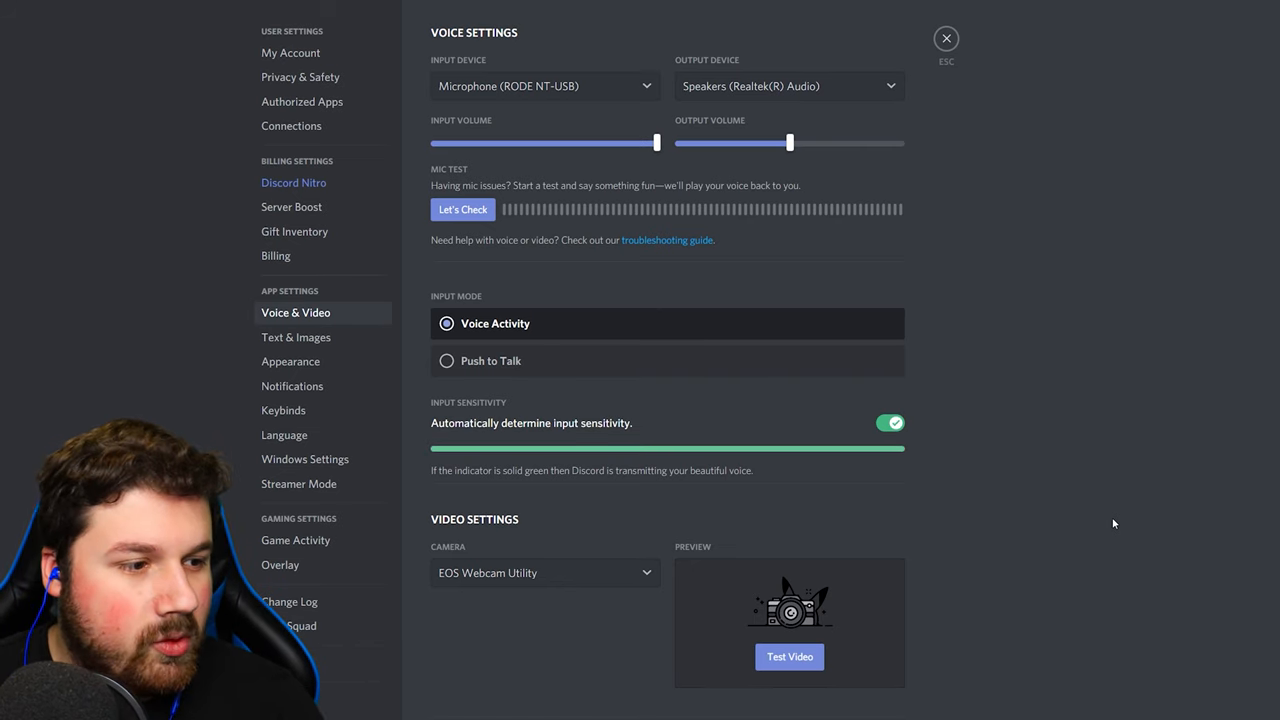
mouse_move(315, 337)
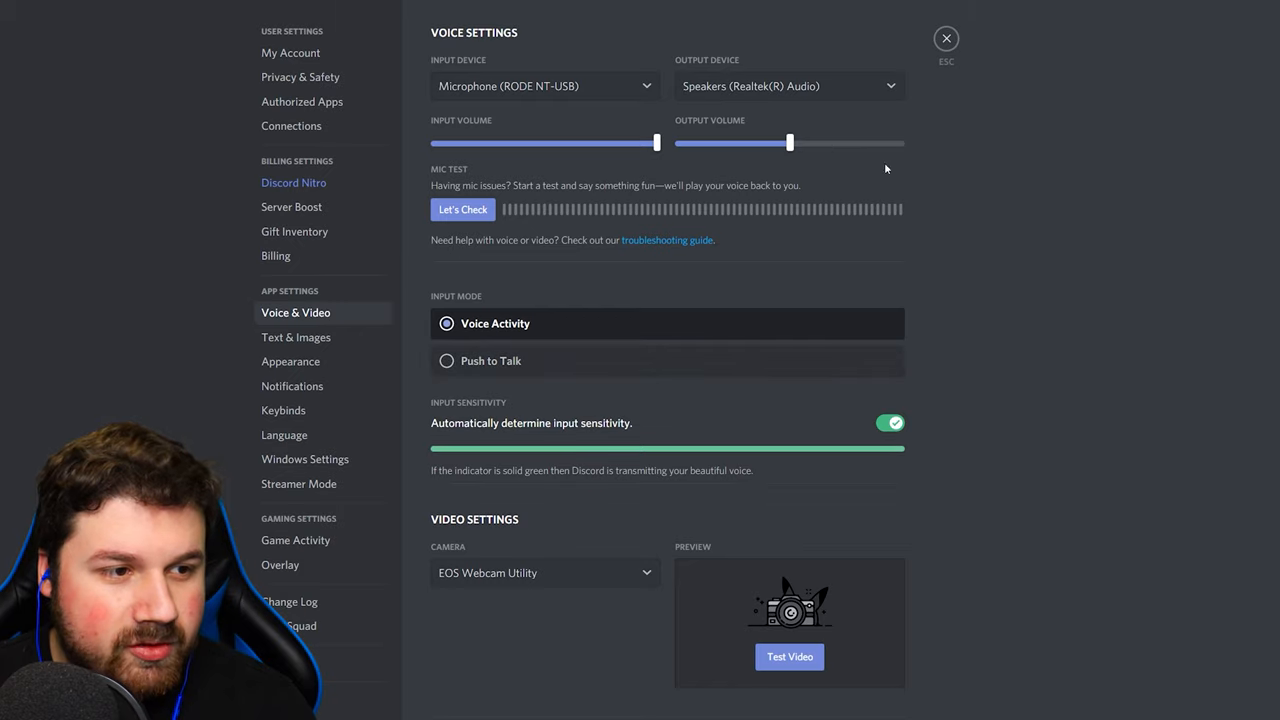
mouse_move(611, 334)
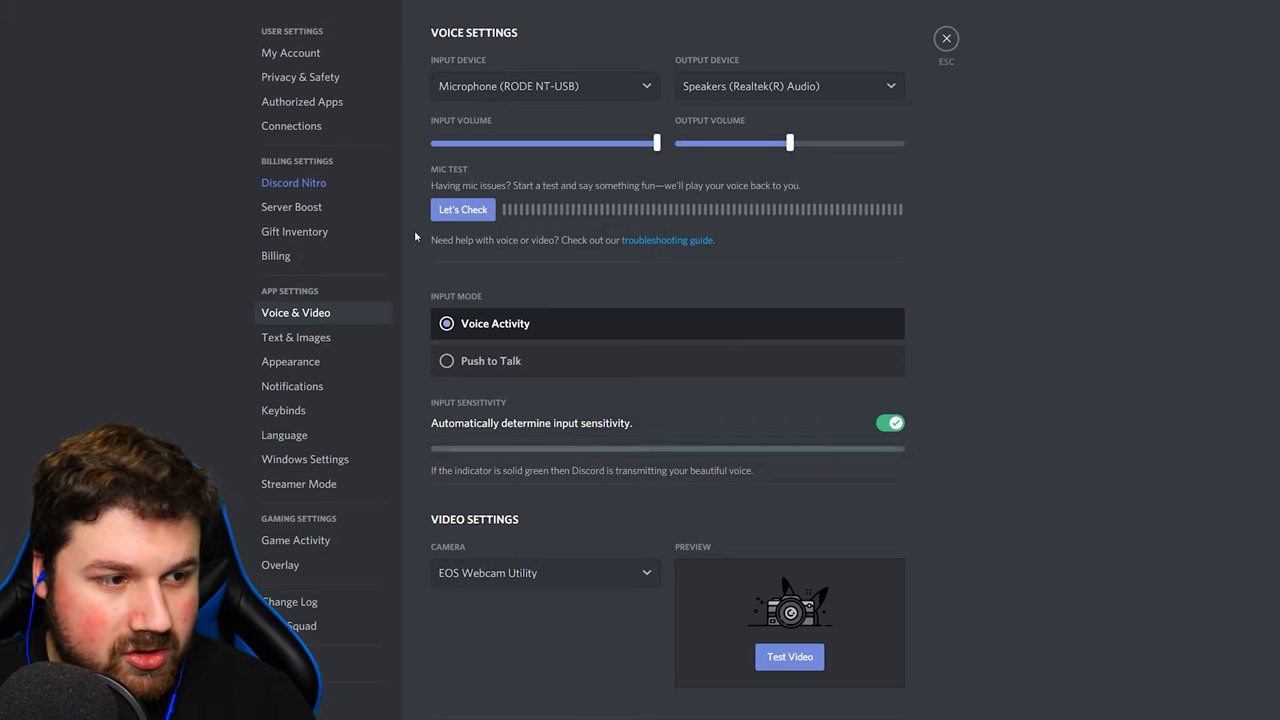
Step: Test the mic, lower Discord's Input Volume to about 72%, and re-test it
click(463, 209)
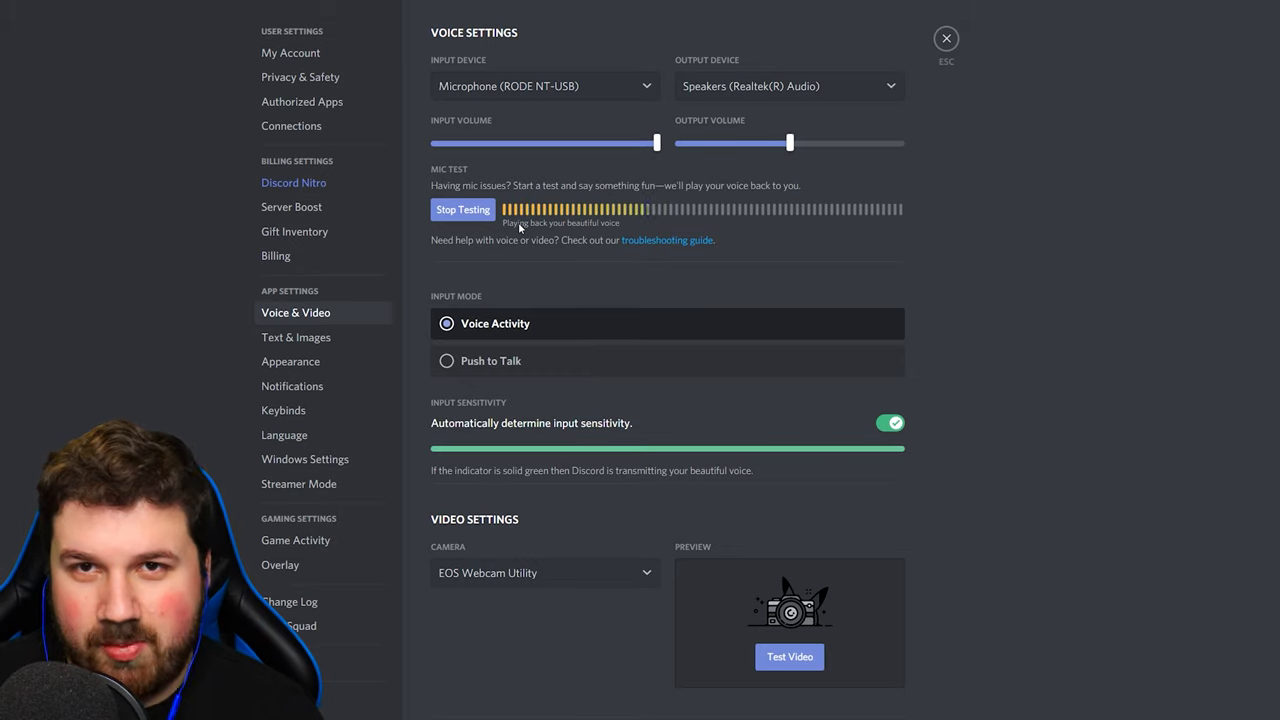
click(463, 209)
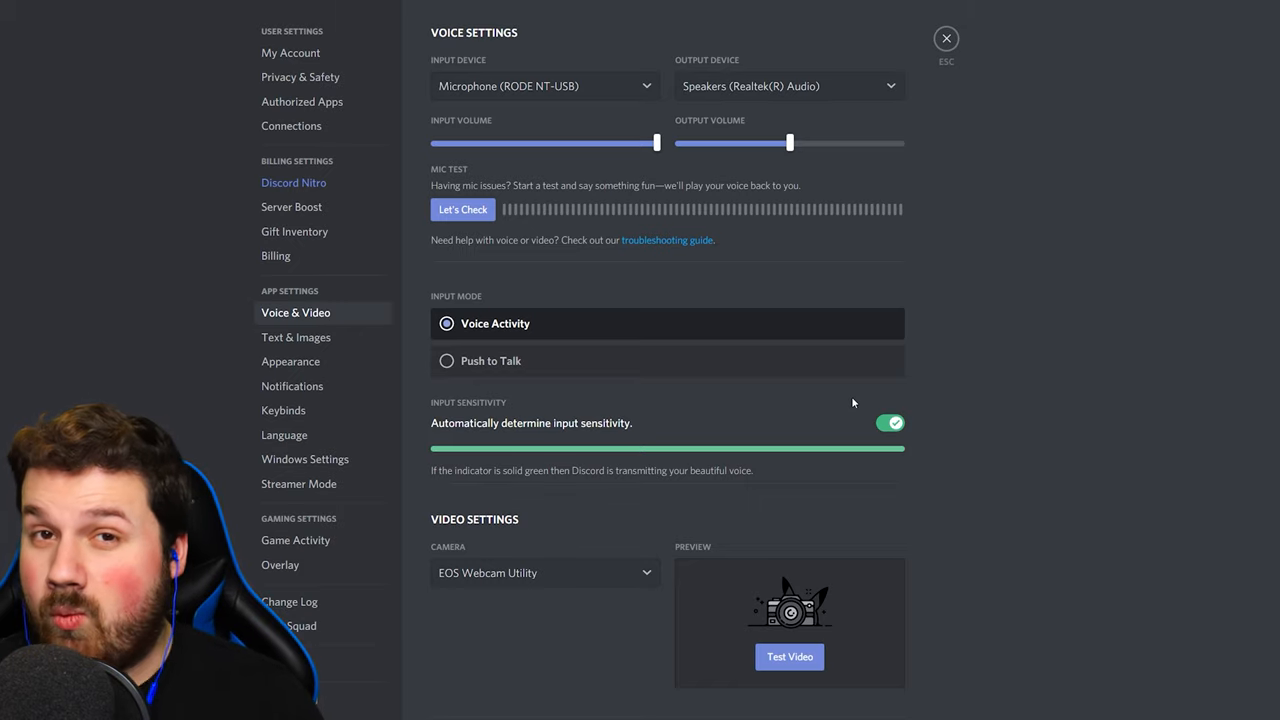
drag(657, 143, 653, 143)
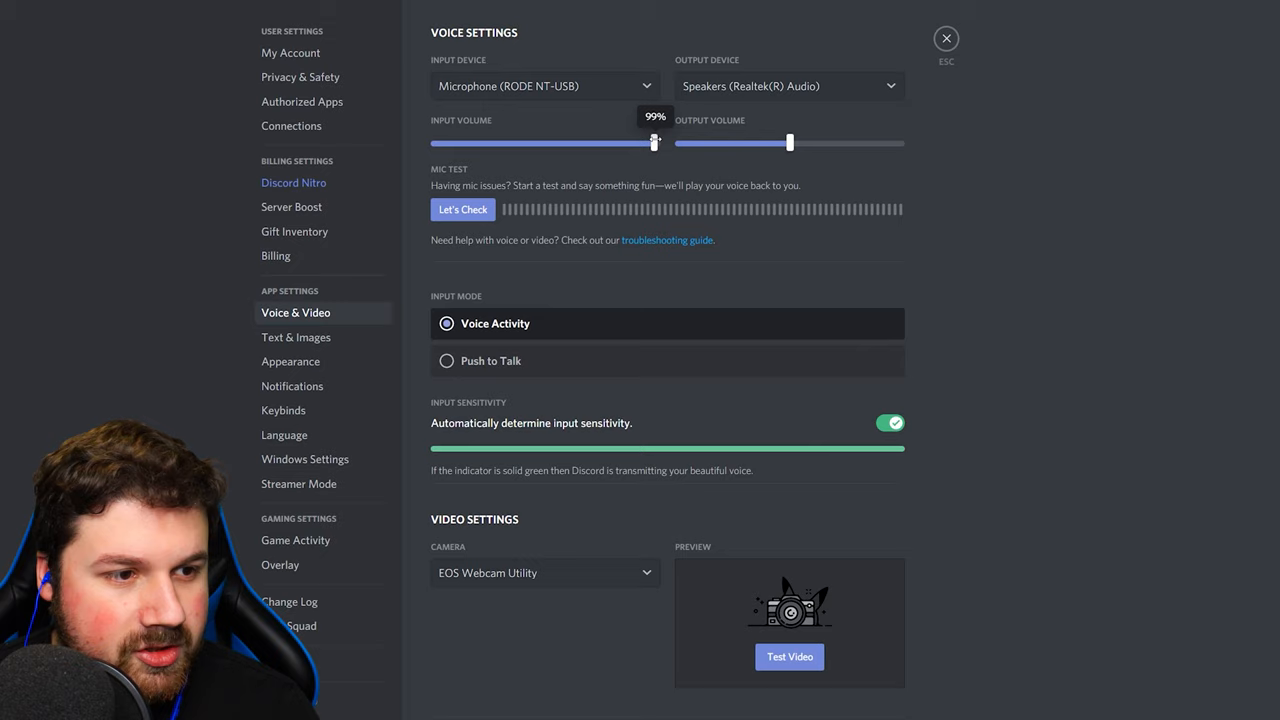
drag(655, 143, 612, 143)
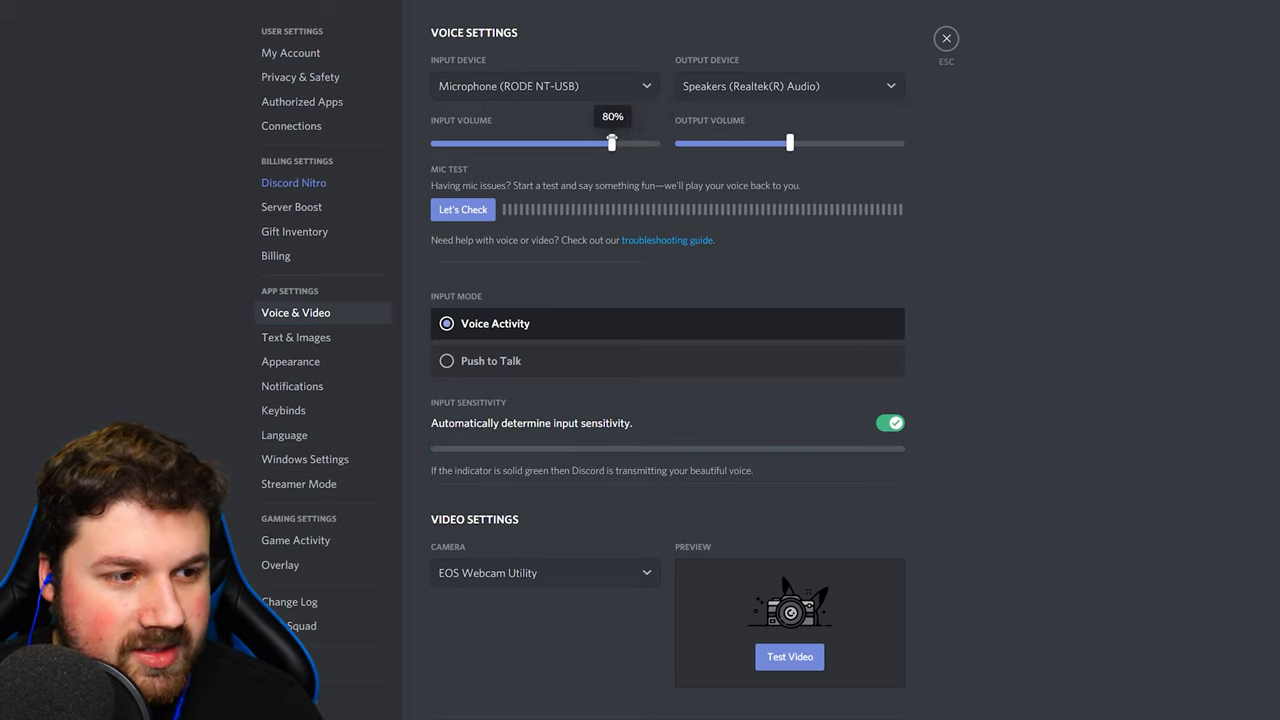
drag(612, 142, 595, 142)
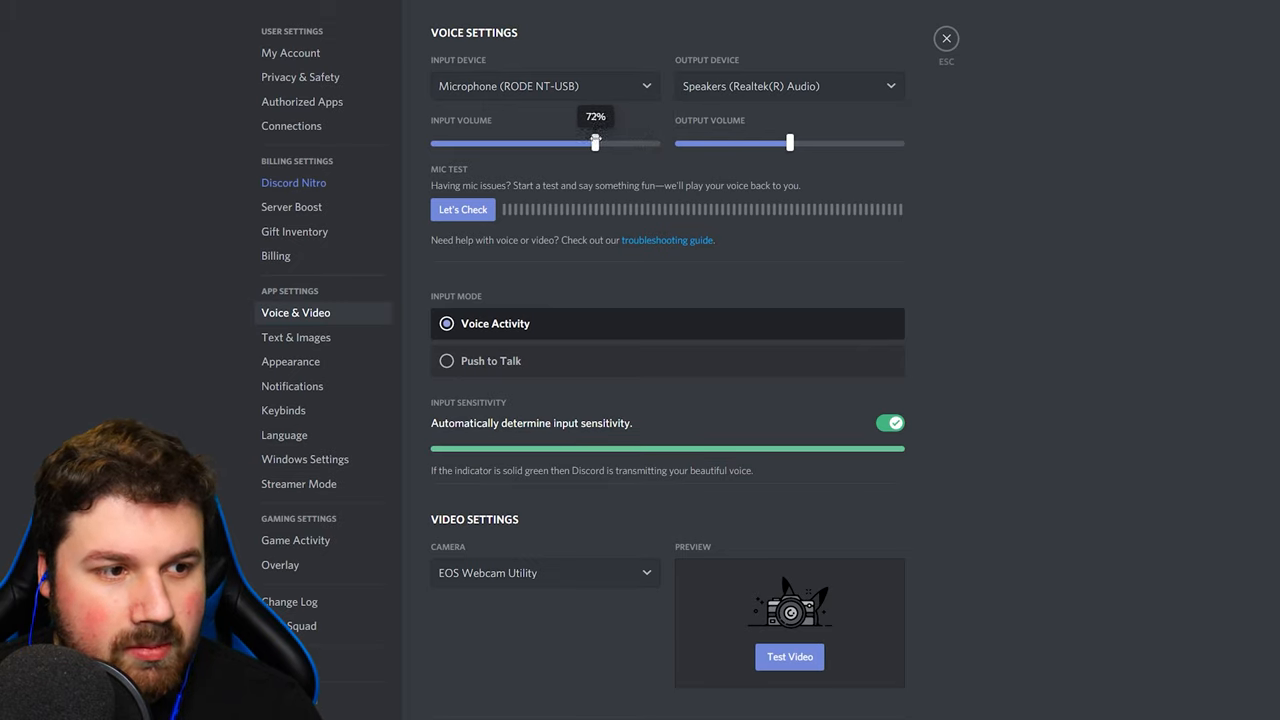
drag(595, 143, 590, 143)
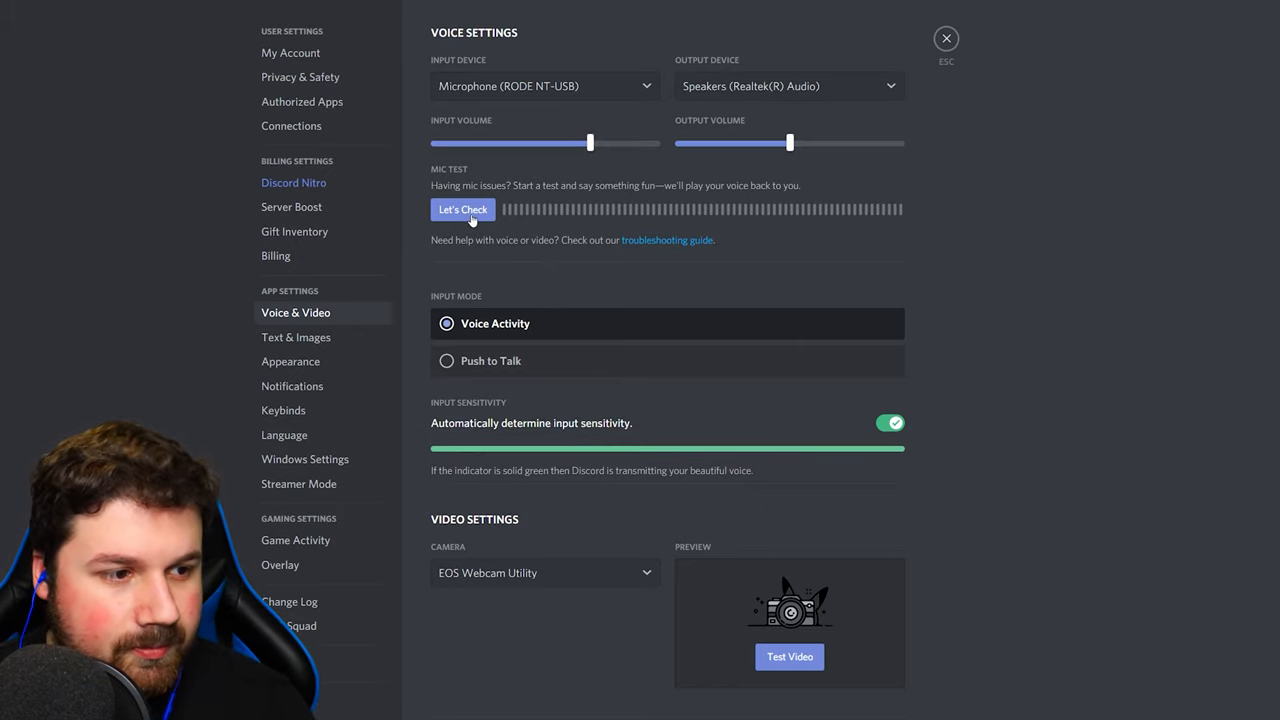
click(463, 209)
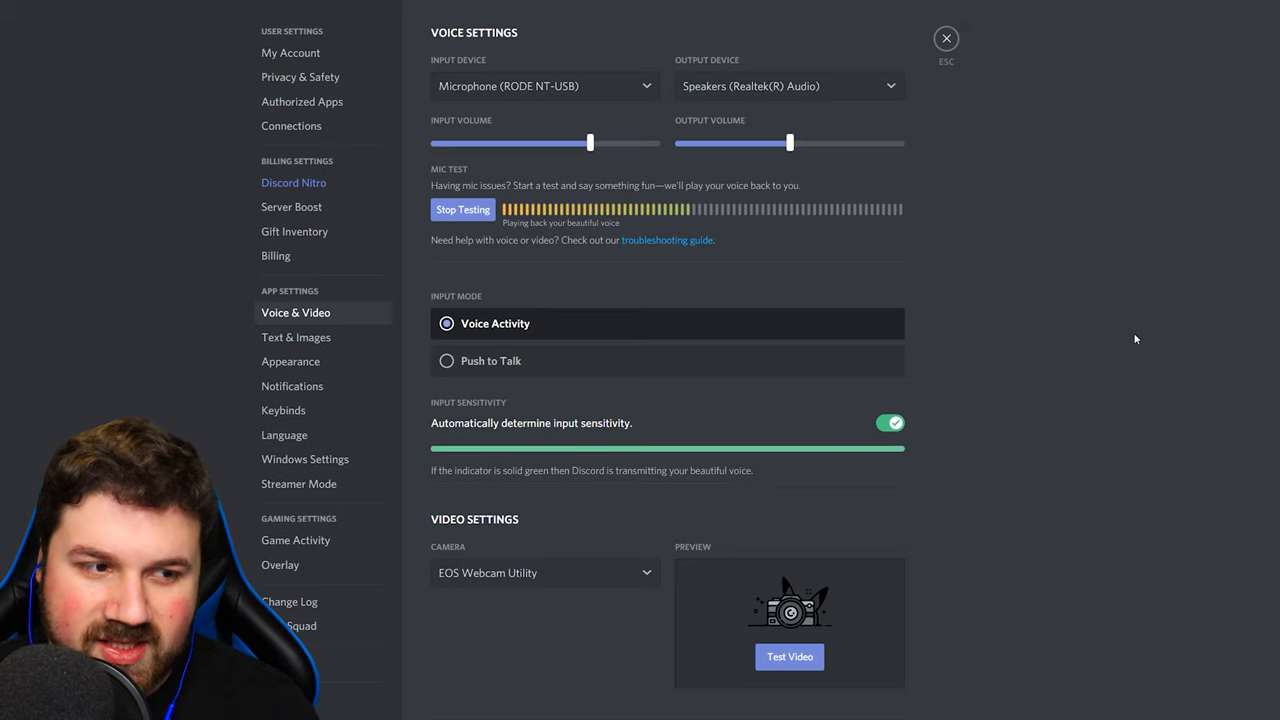
click(462, 209)
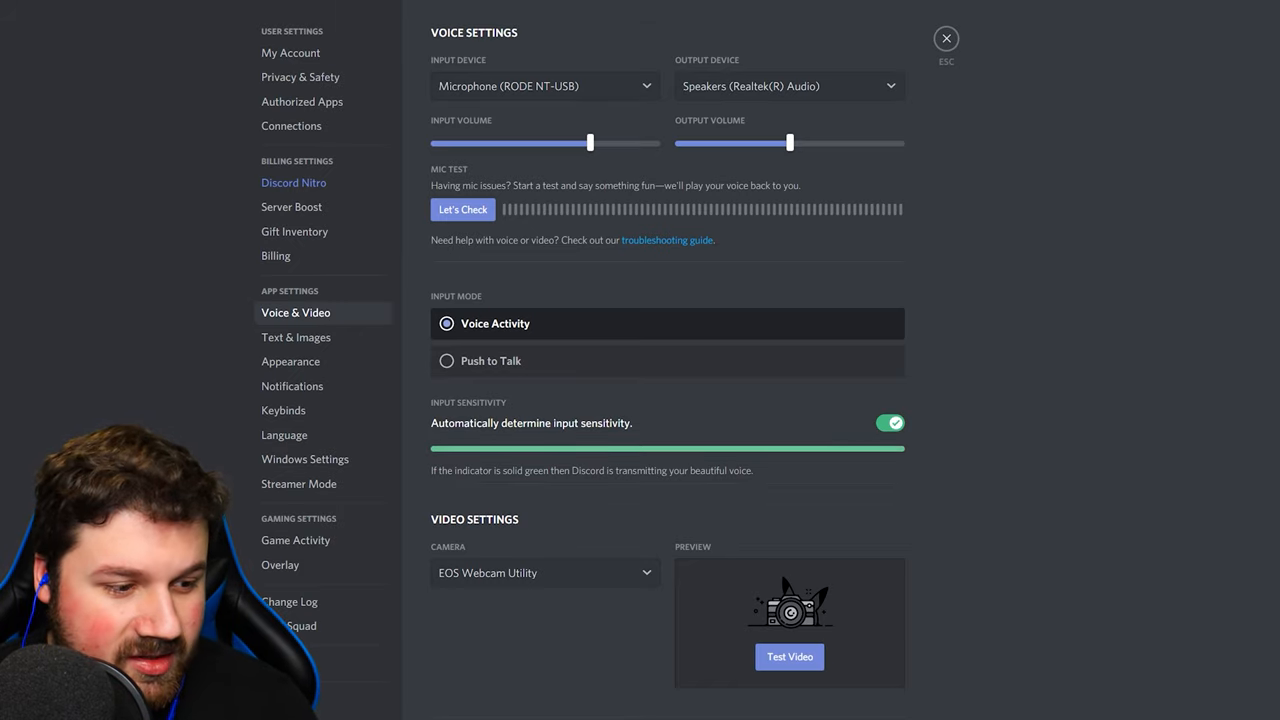
Step: Enable Noise Suppression under Advanced and run a mic test with it on
scroll(down, 3)
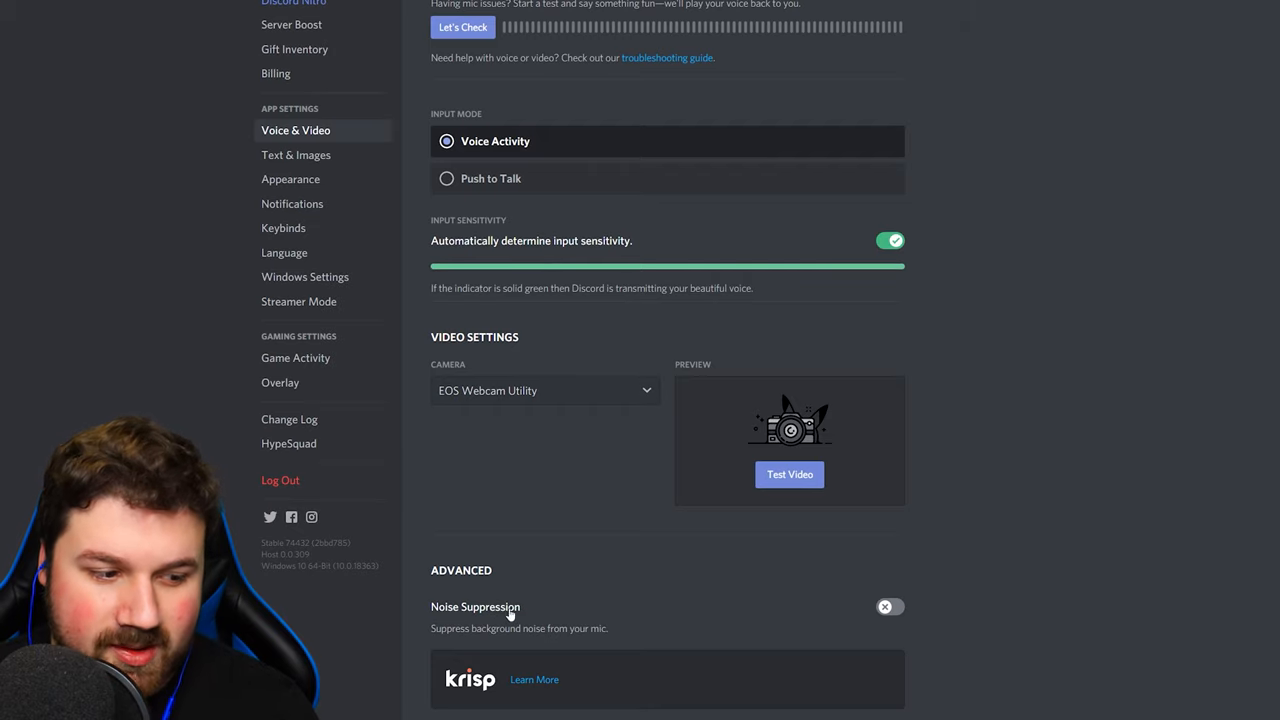
mouse_move(498, 703)
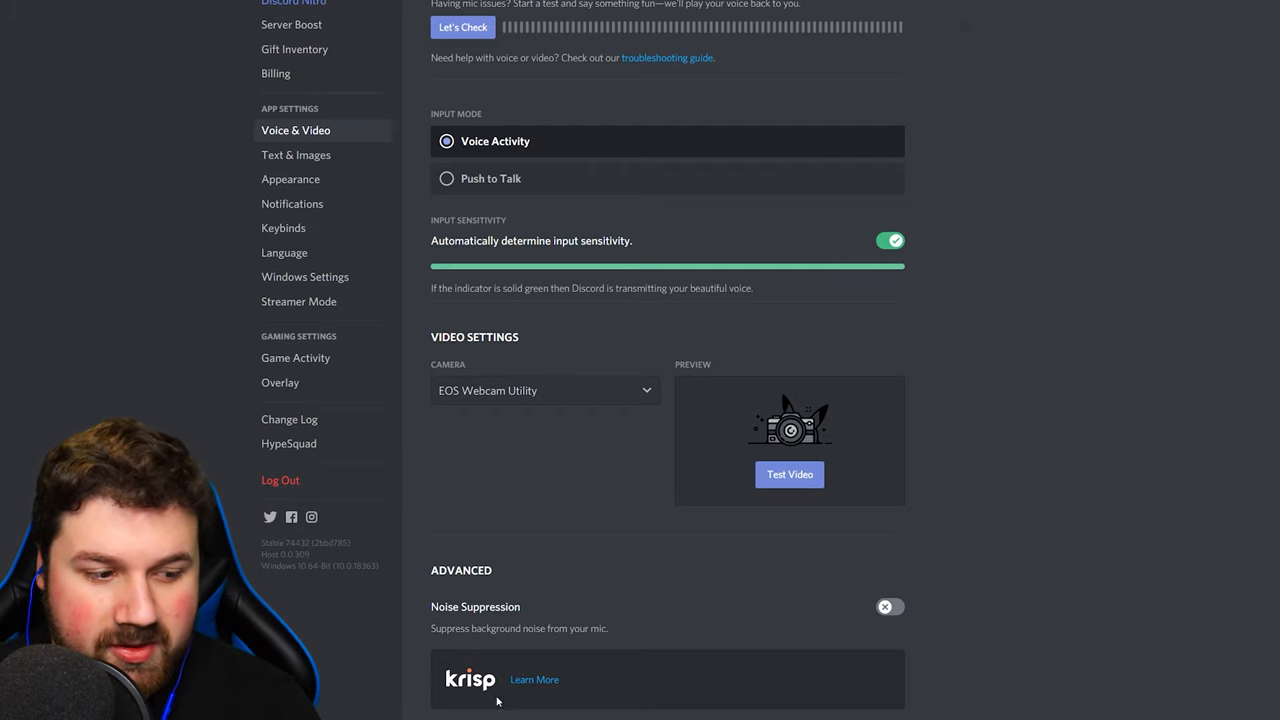
mouse_move(592, 685)
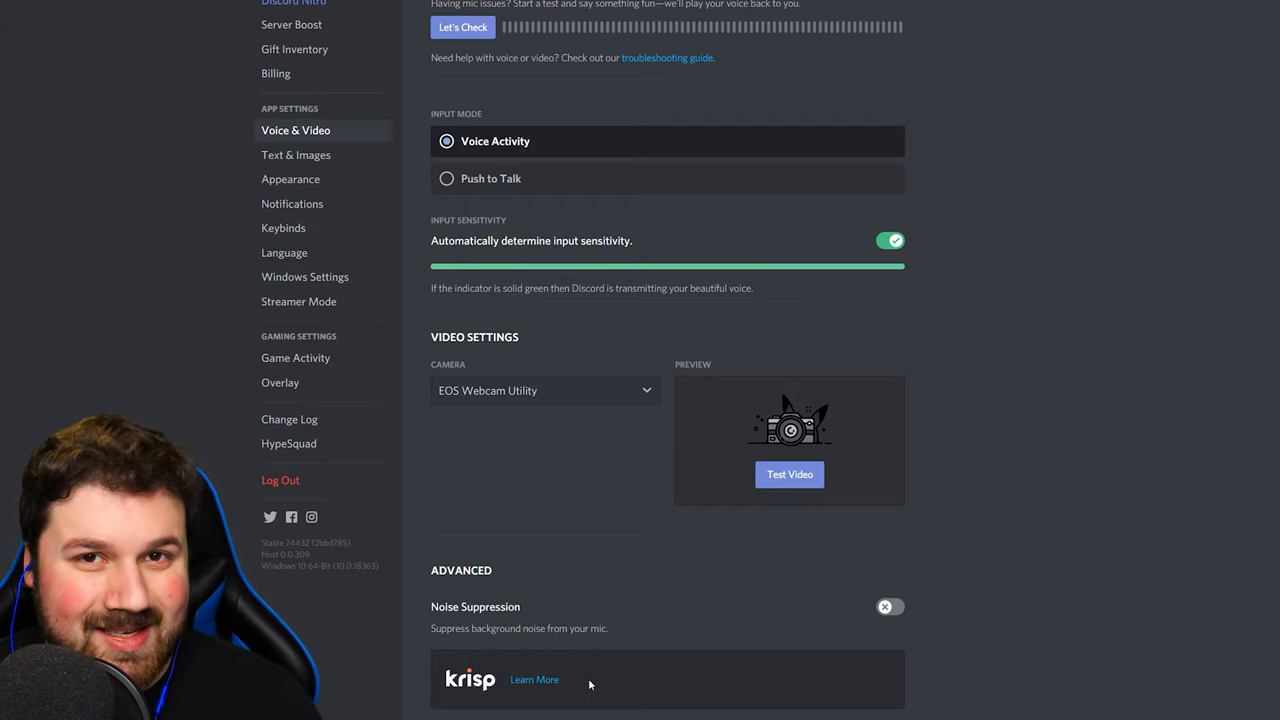
mouse_move(699, 653)
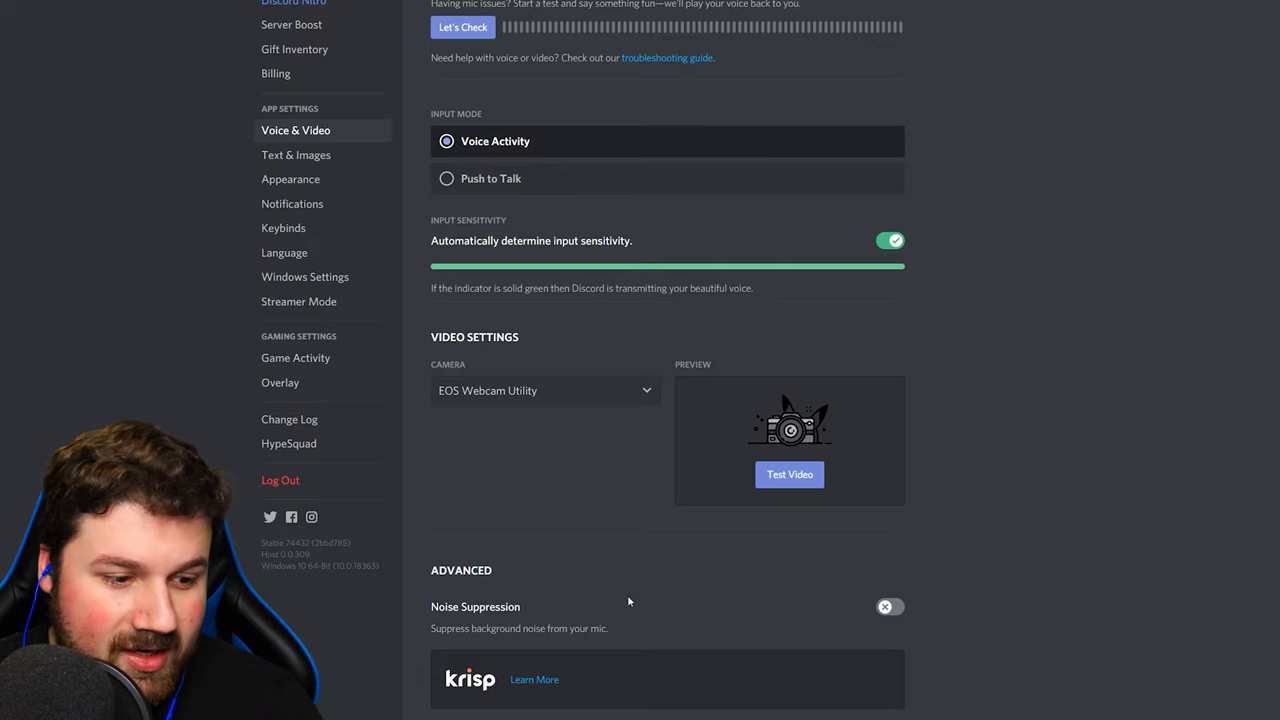
click(890, 607)
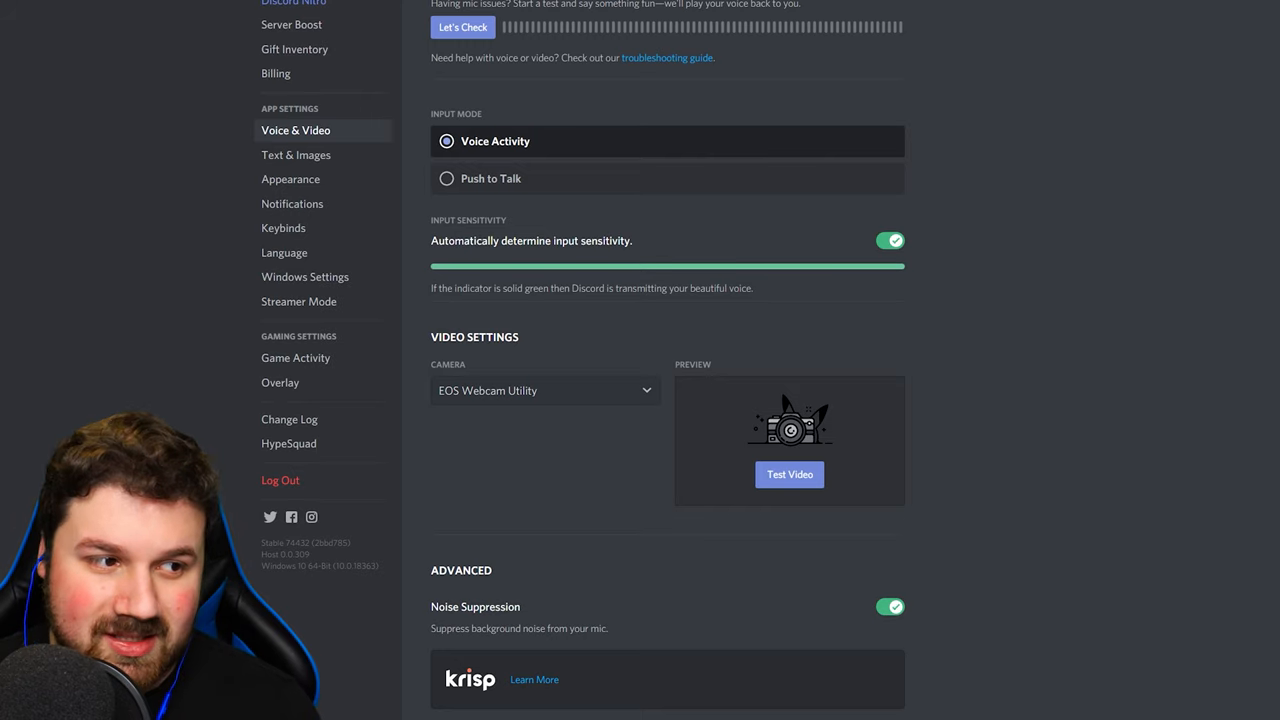
click(463, 27)
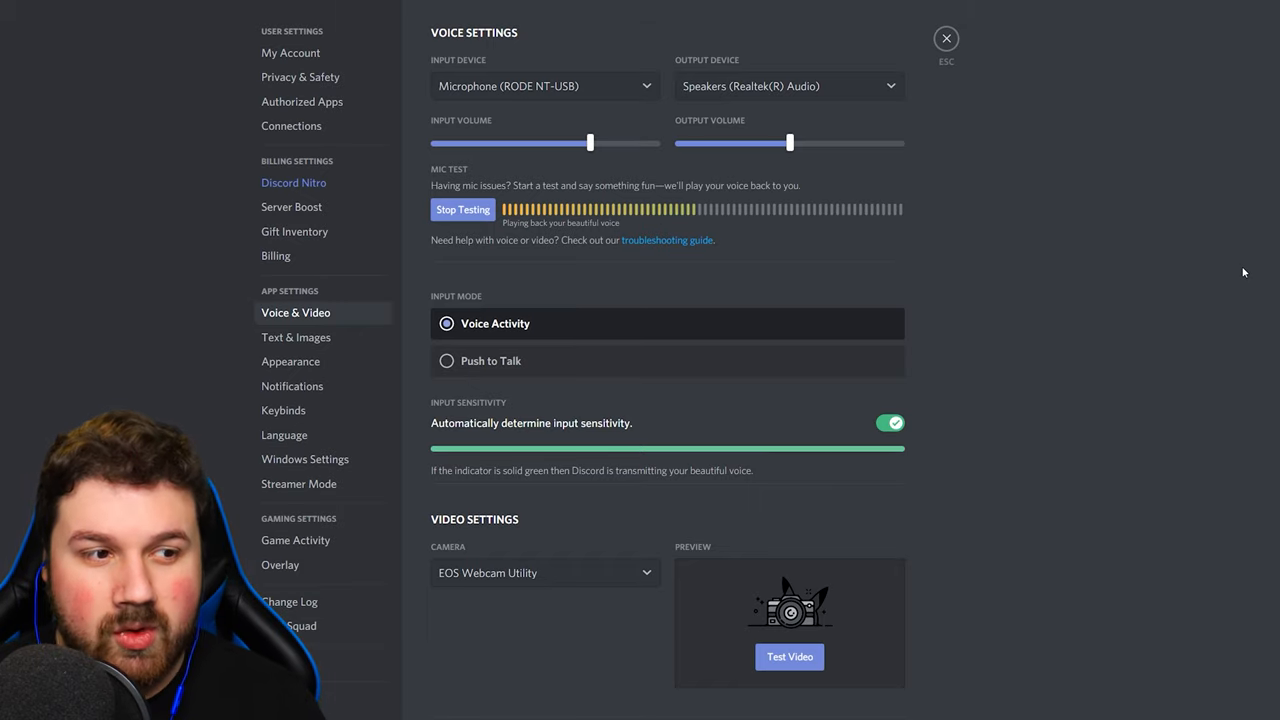
click(463, 209)
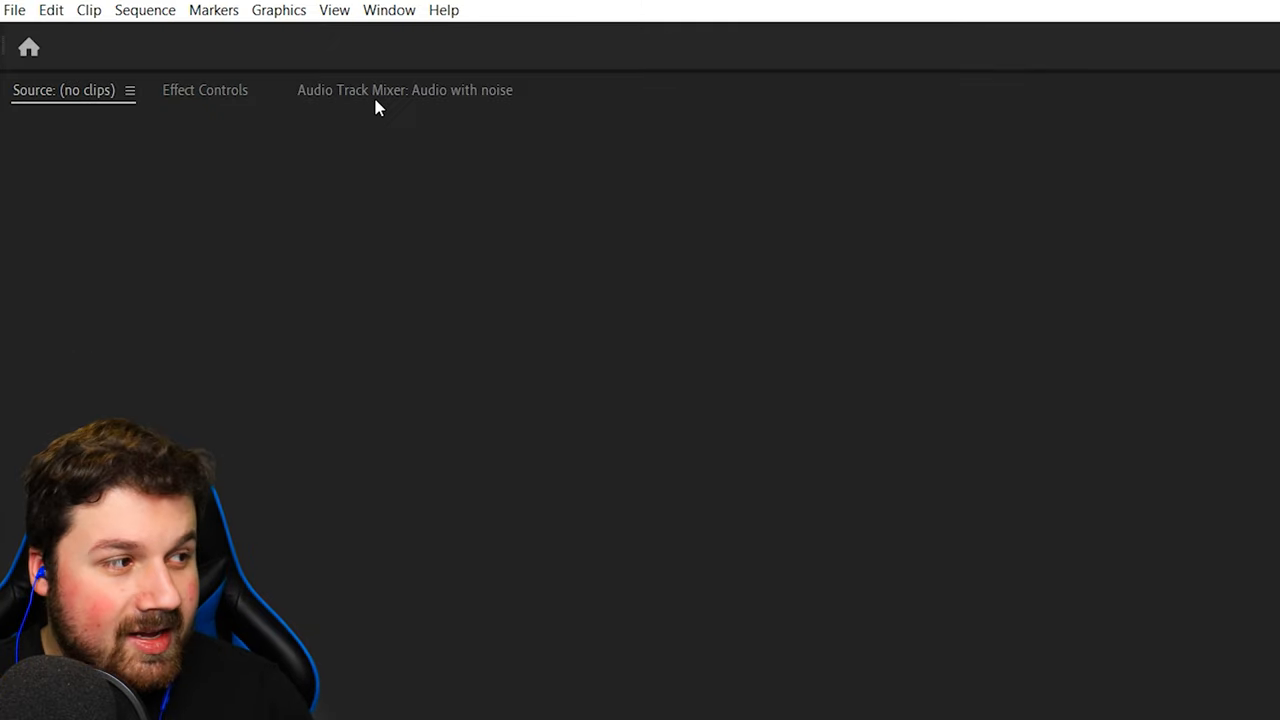
mouse_move(374, 38)
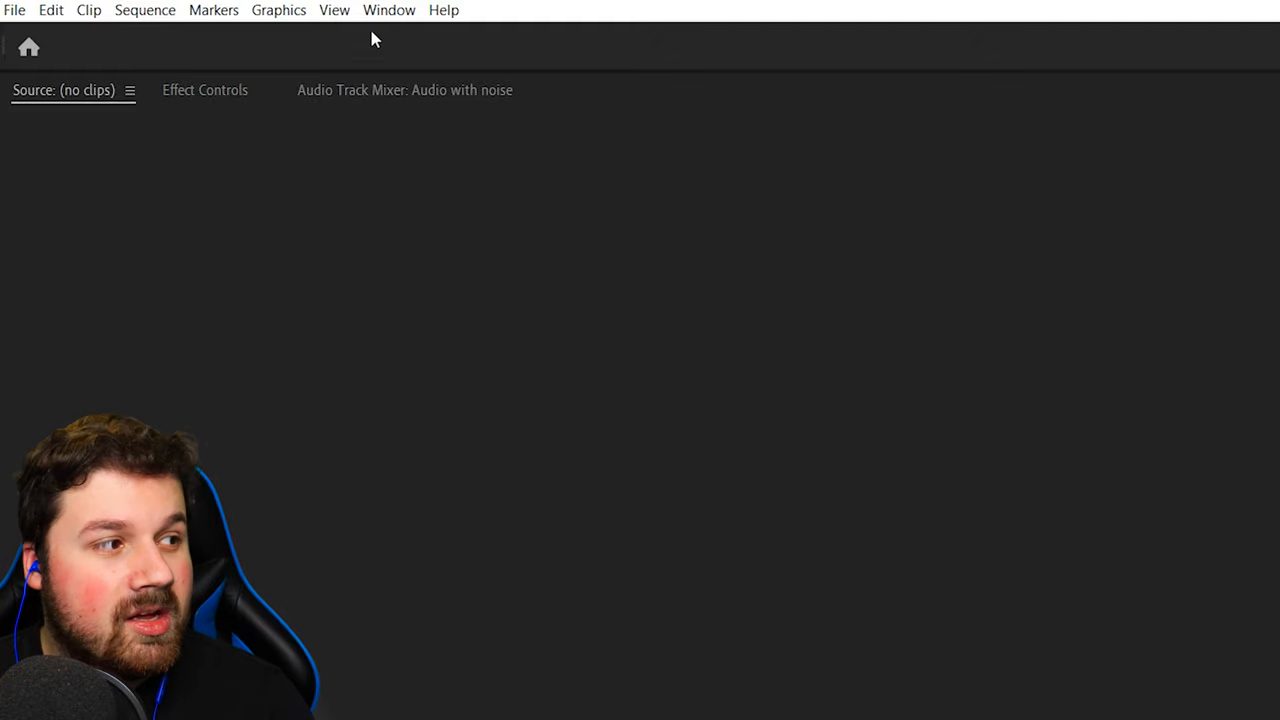
Step: Show the Audio Track Mixer panel for the 'Audio with noise' sequence
click(389, 10)
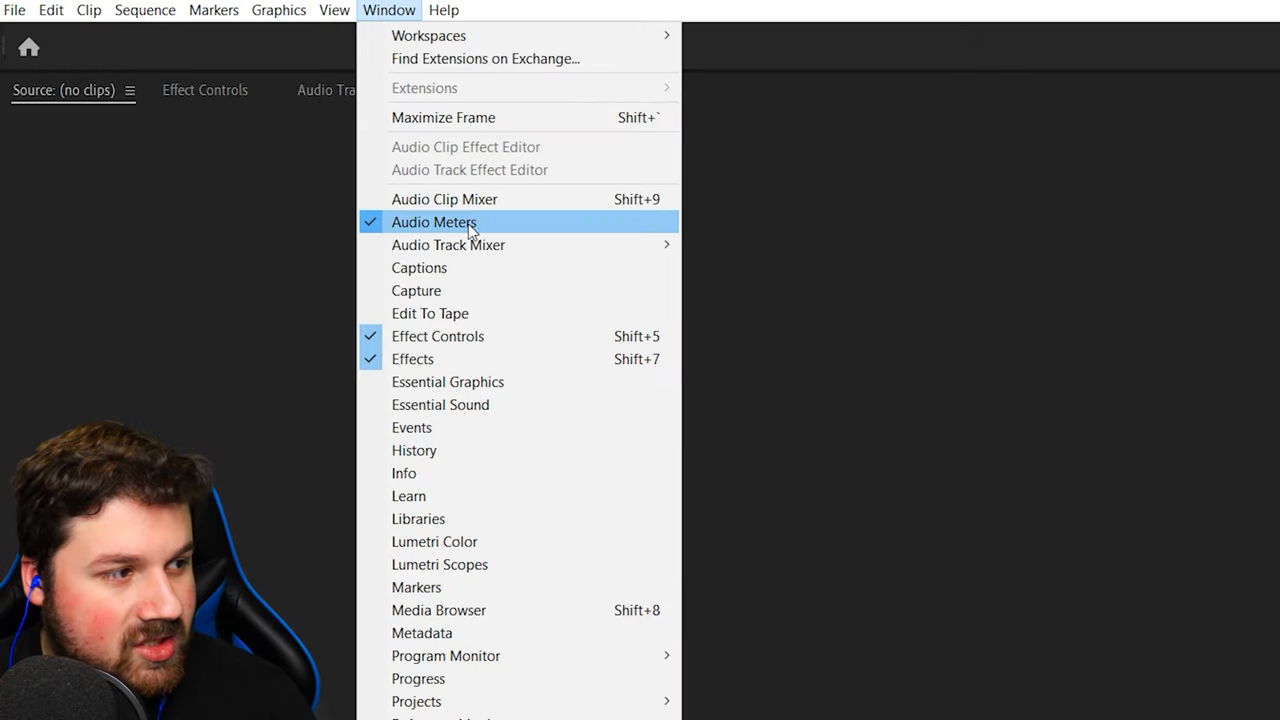
mouse_move(906, 273)
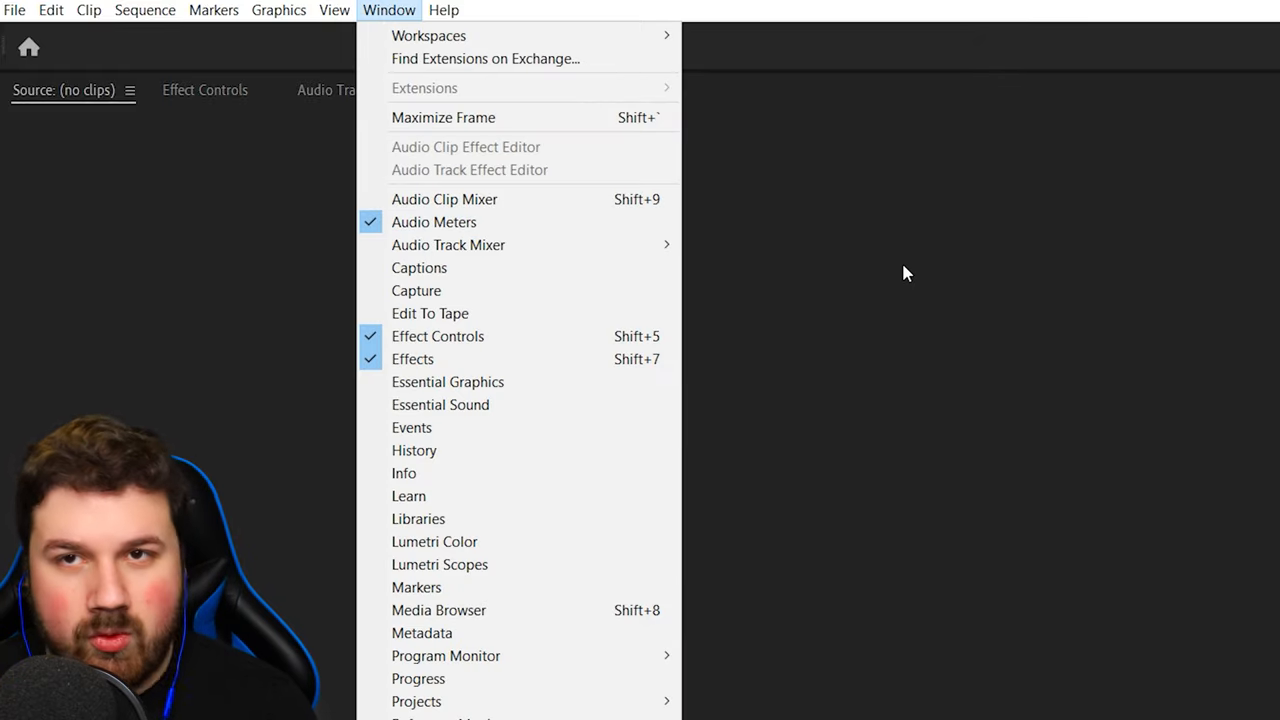
click(448, 244)
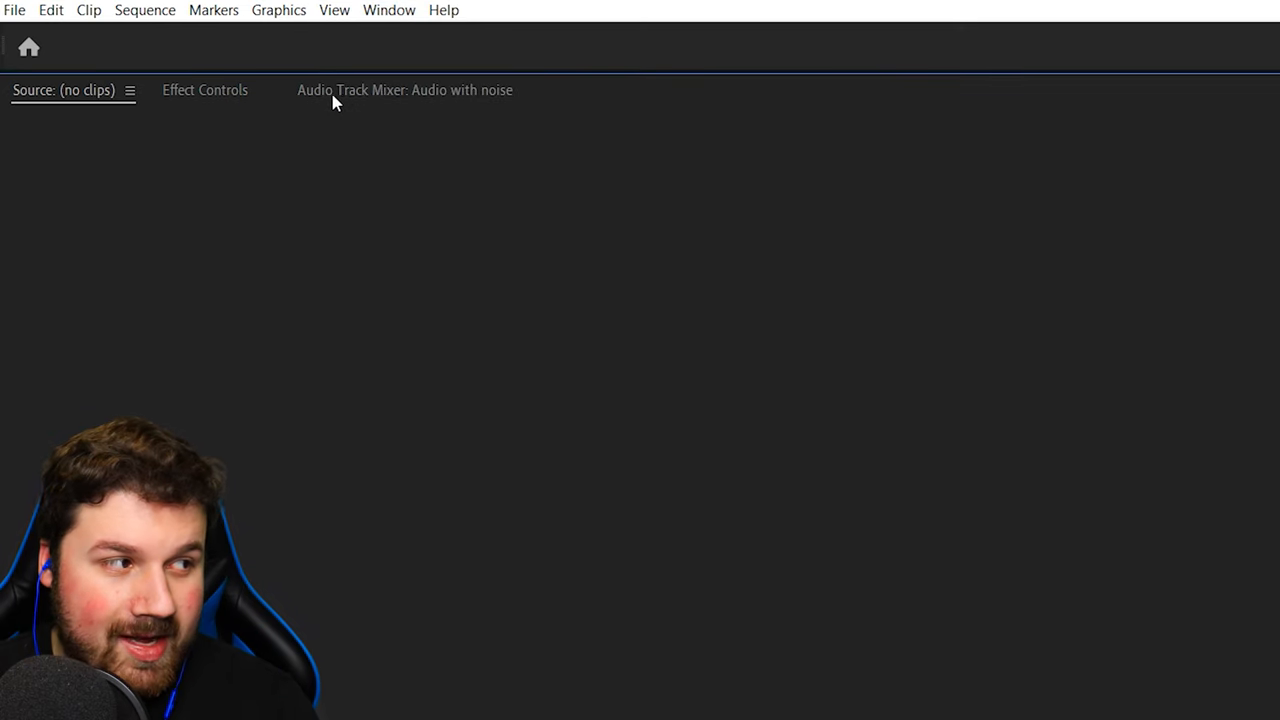
click(406, 90)
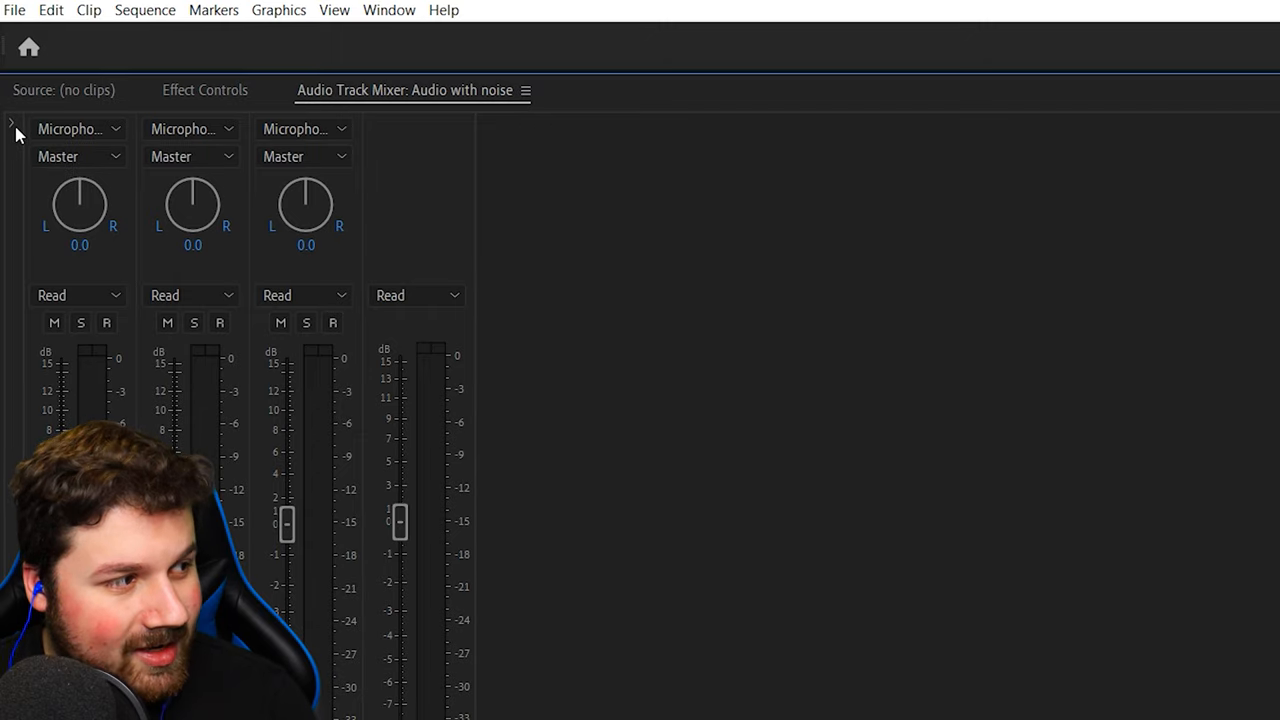
Step: Add a DeNoise effect to the first audio track's effect slot
click(9, 122)
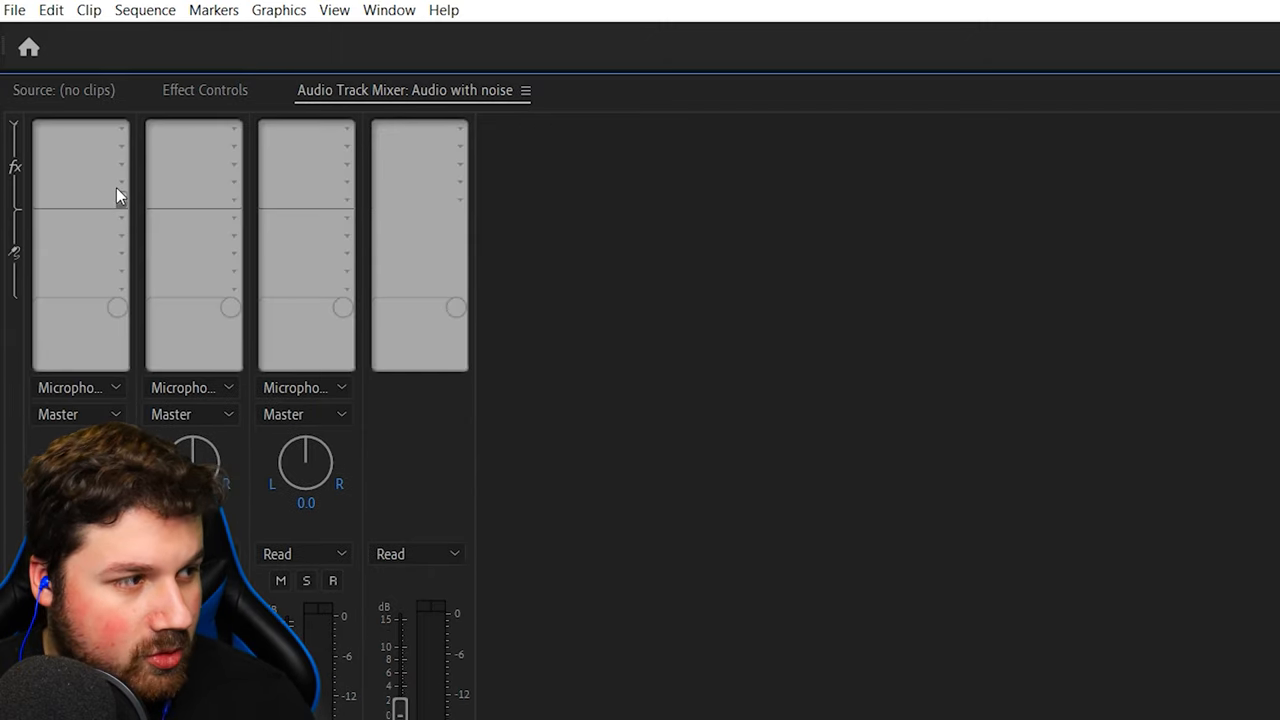
mouse_move(85, 255)
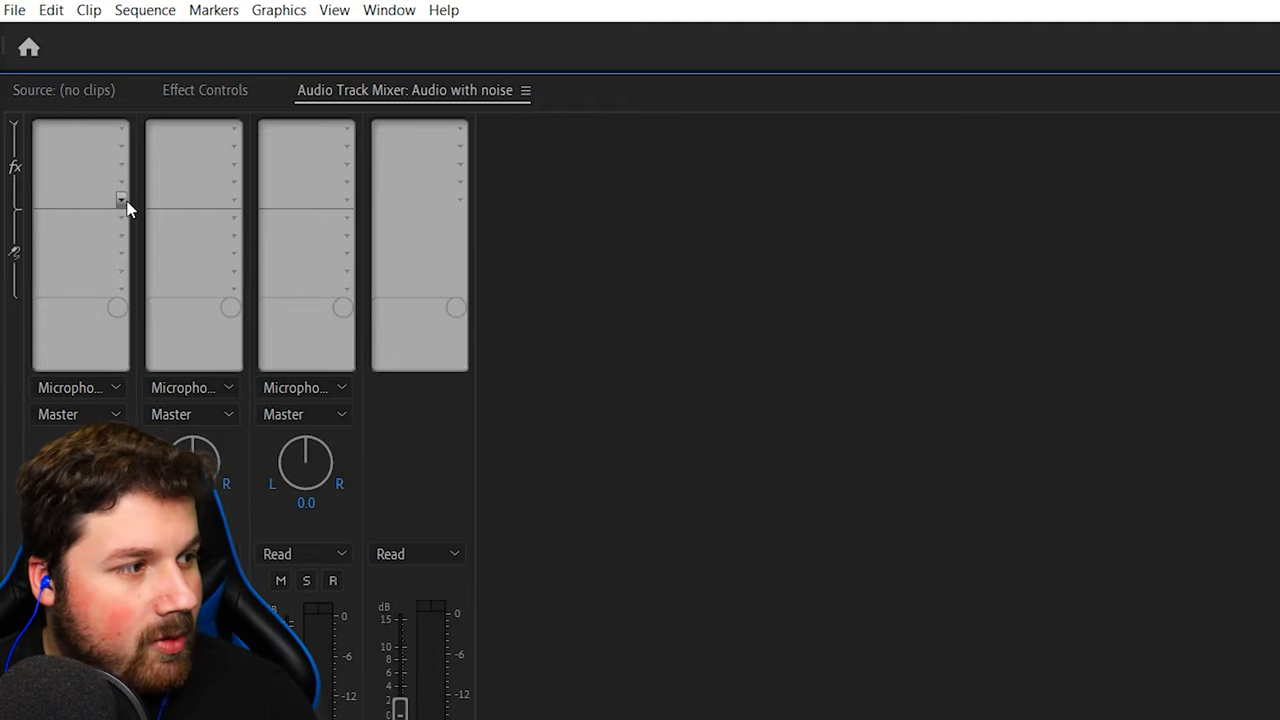
click(120, 198)
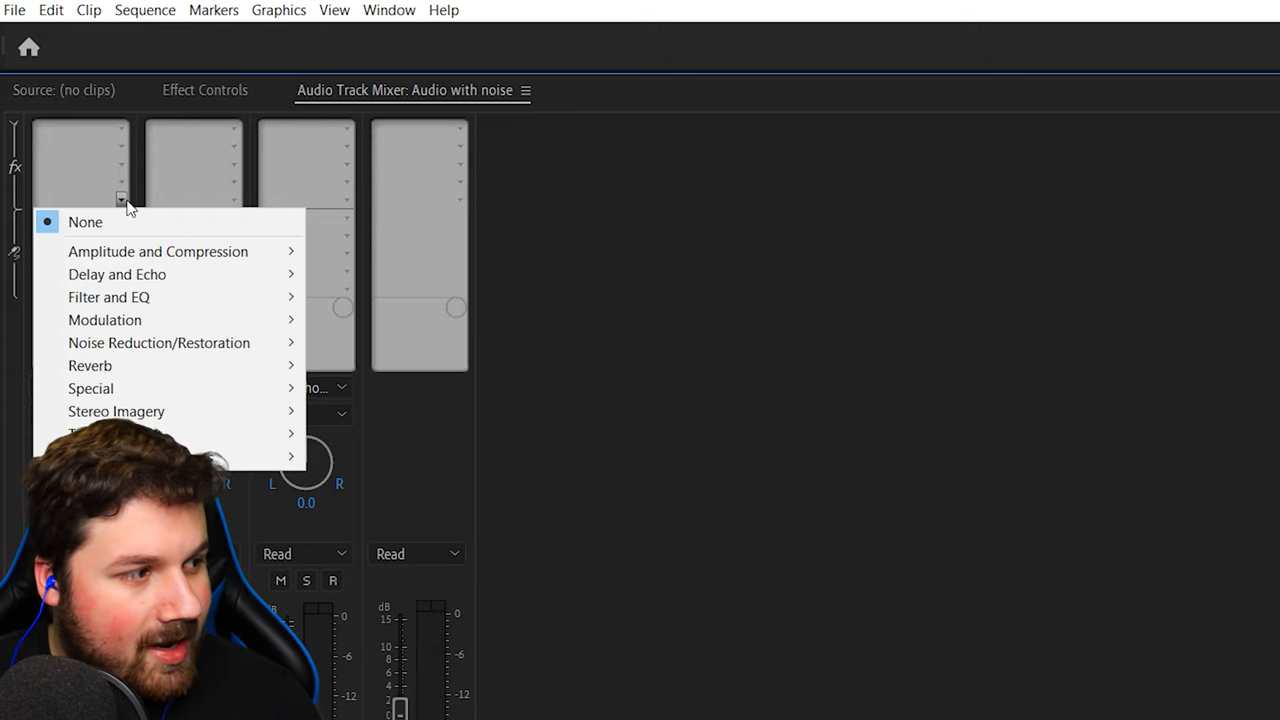
mouse_move(158, 342)
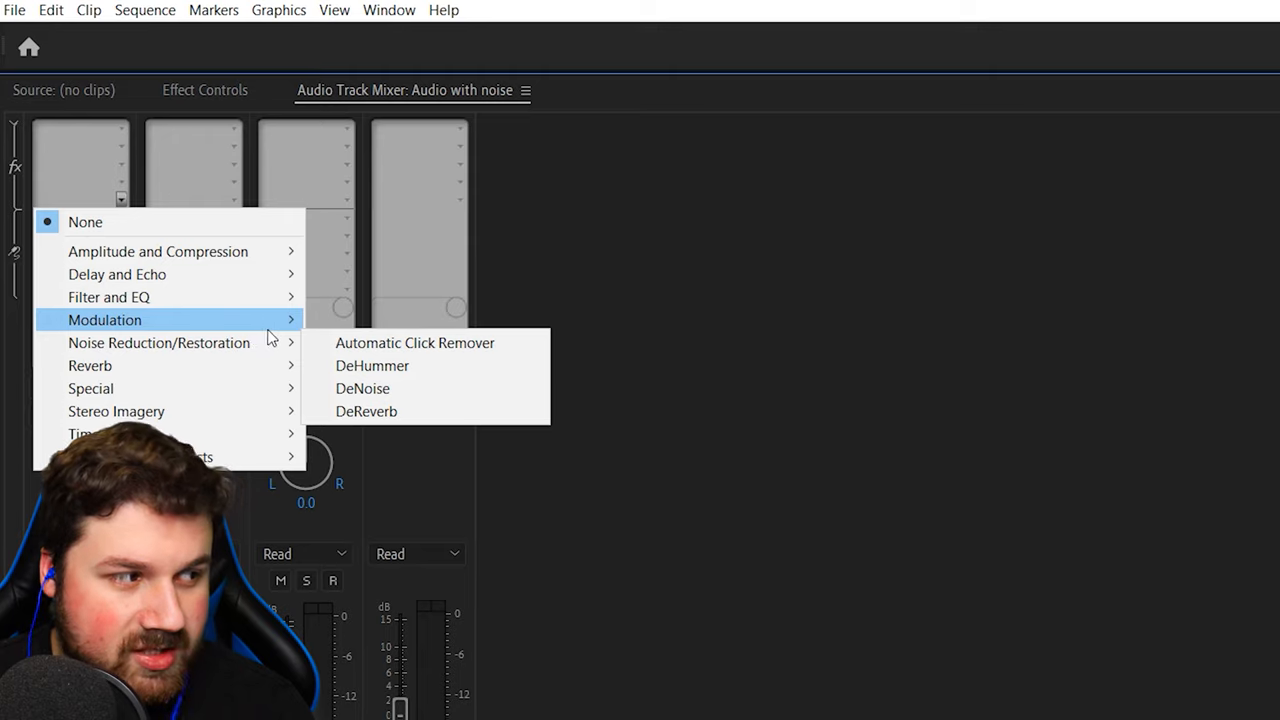
click(363, 388)
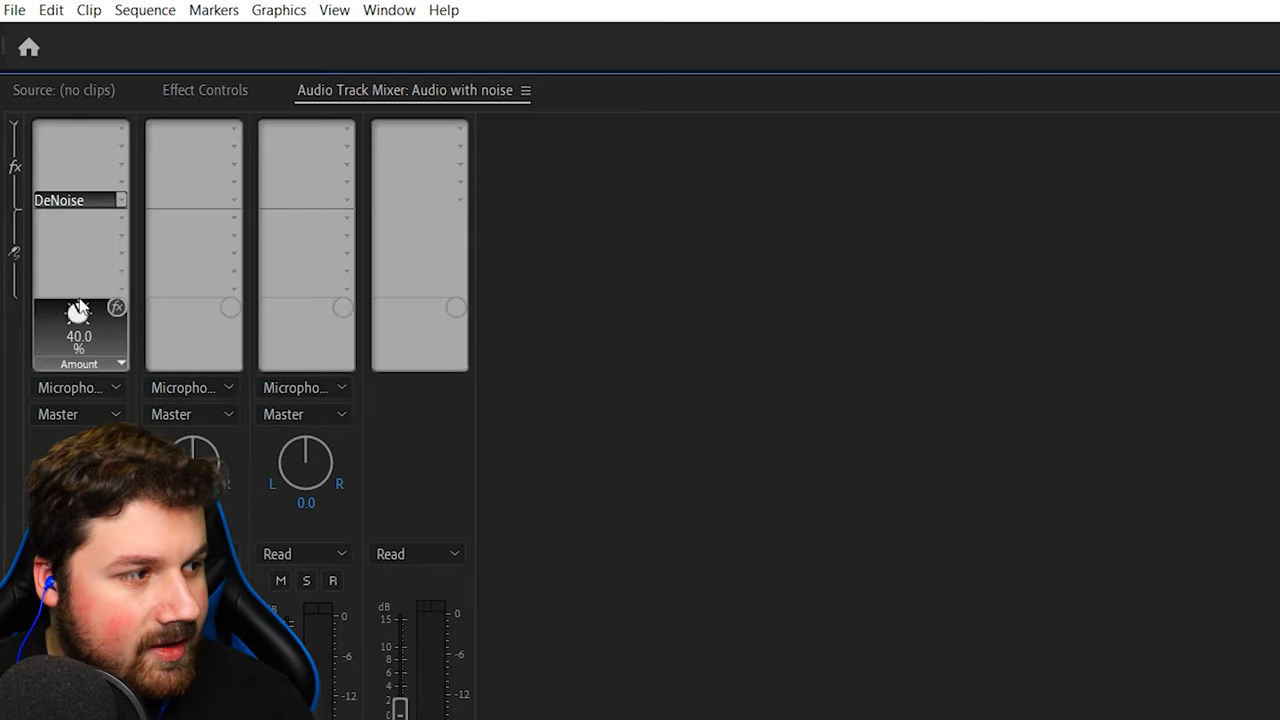
Step: Set the DeNoise Amount knob to roughly 64%
drag(78, 310, 90, 300)
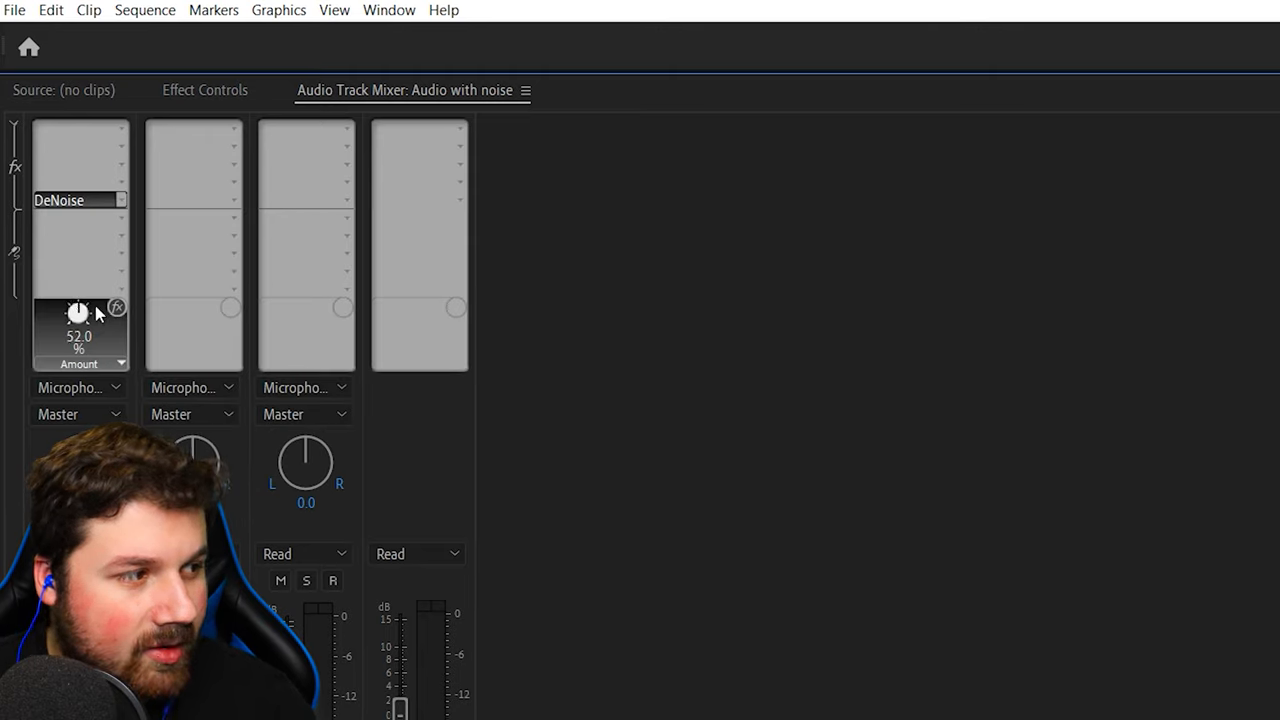
drag(78, 312, 85, 300)
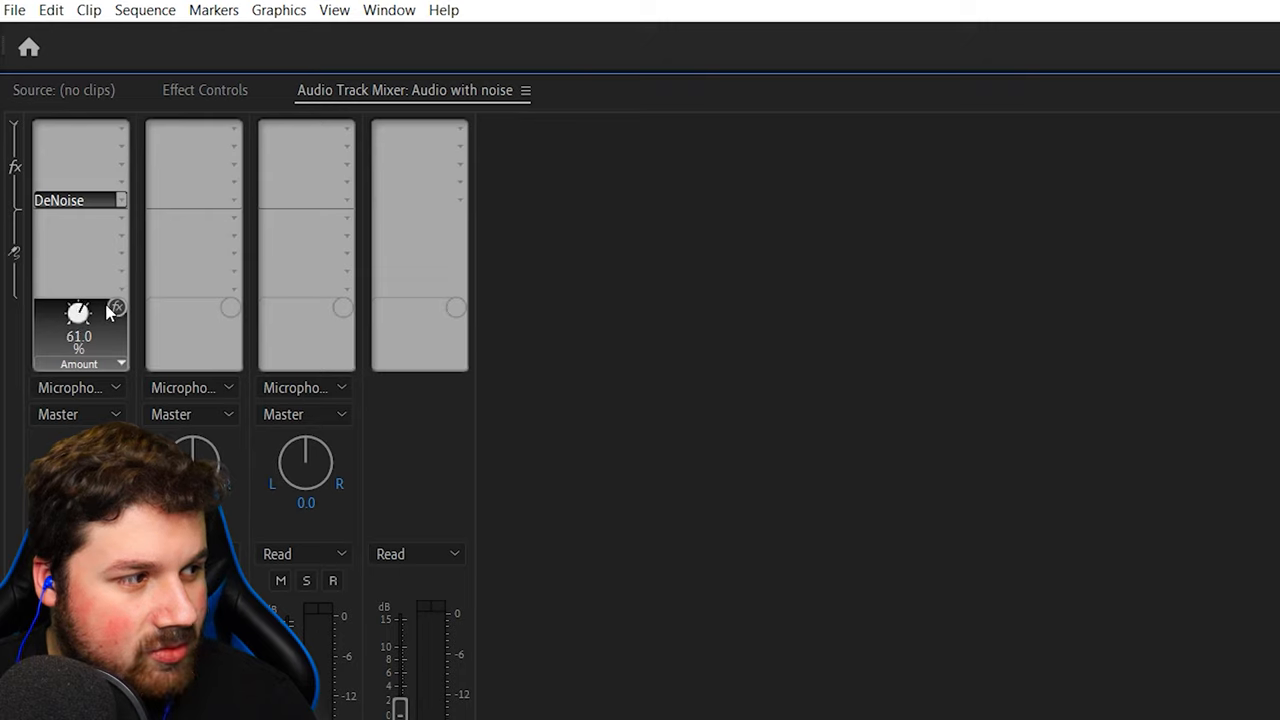
drag(78, 312, 75, 320)
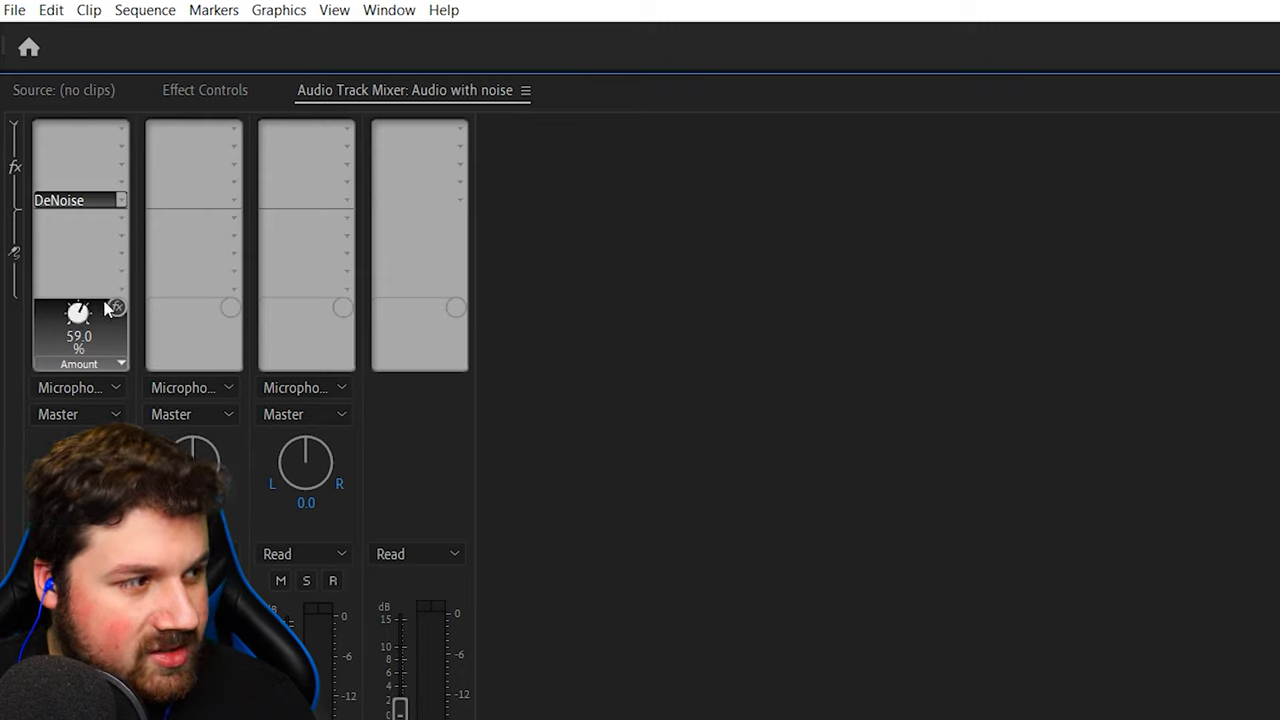
drag(78, 312, 82, 300)
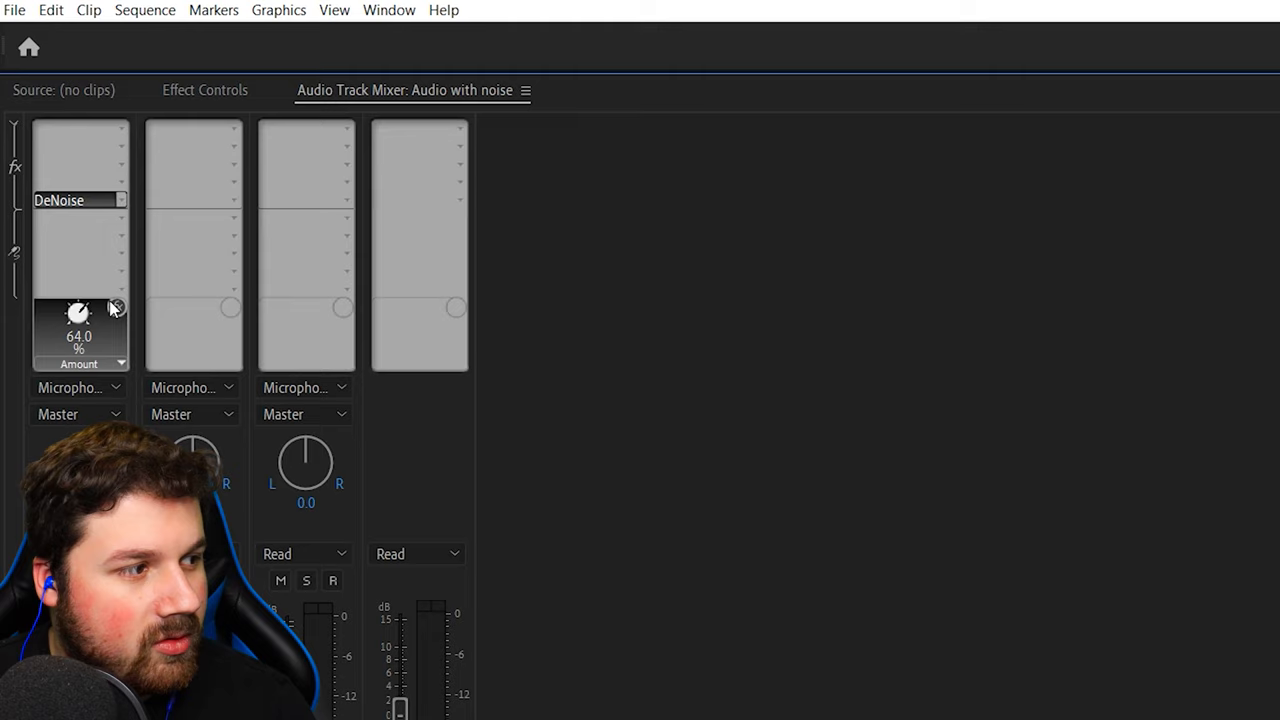
drag(78, 313, 78, 320)
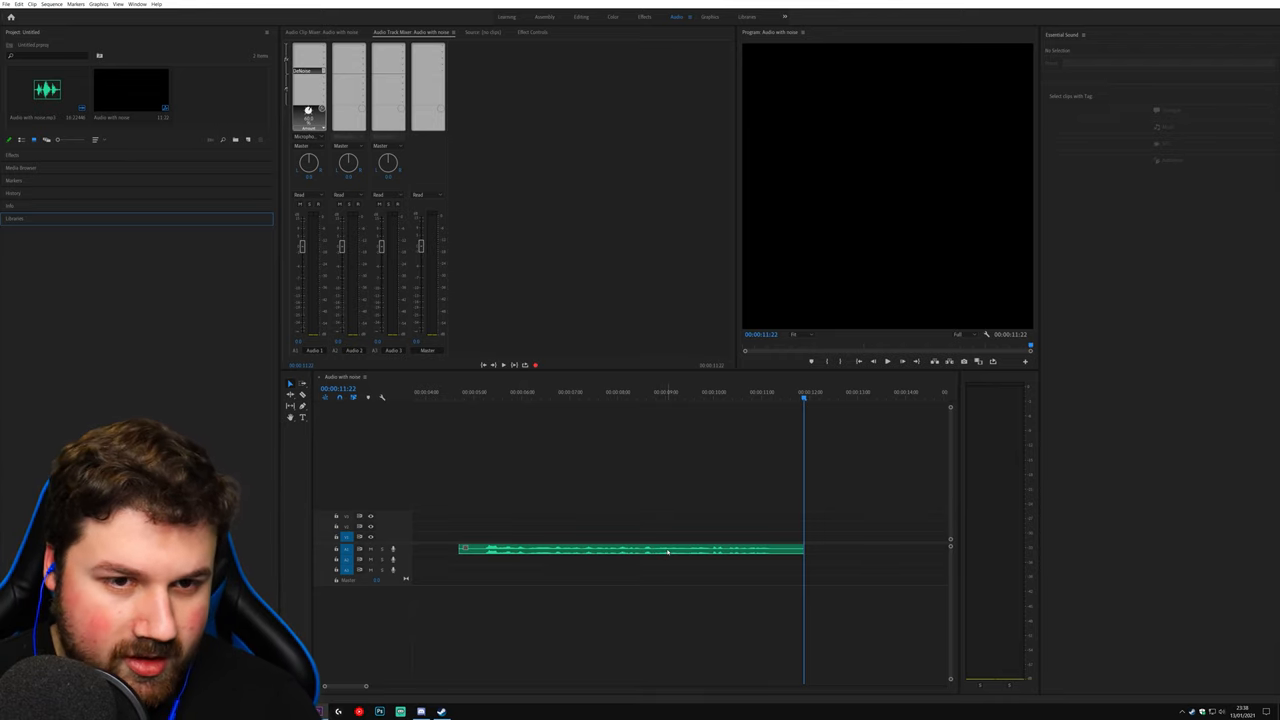
Step: Apply the Dialogue (Default) preset, then the Balanced Male Voice preset, in Essential Sound
click(630, 548)
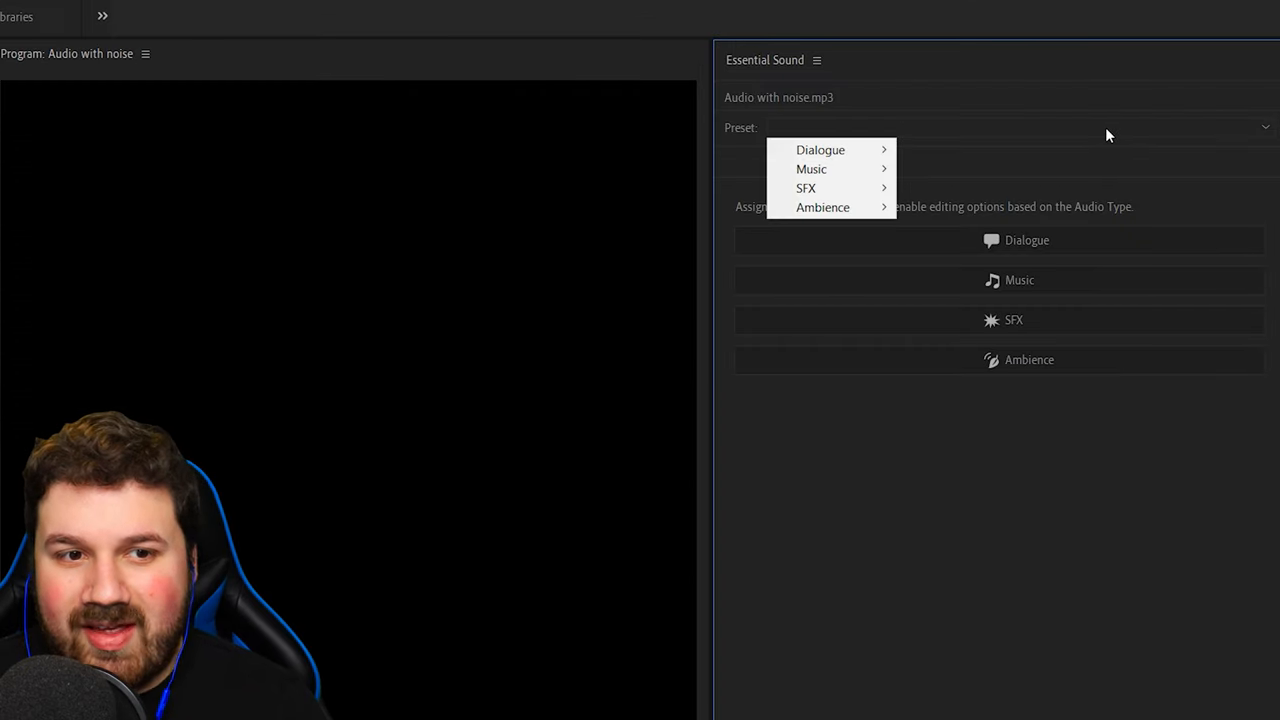
mouse_move(820, 150)
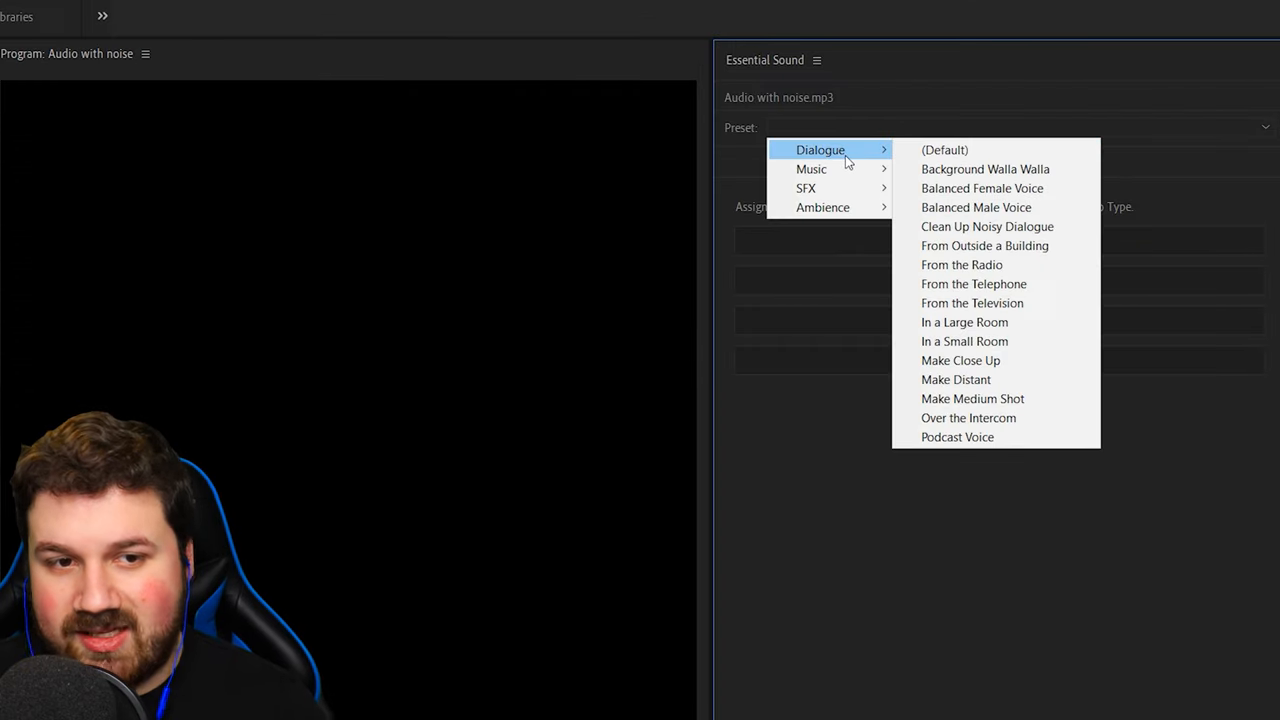
mouse_move(962, 150)
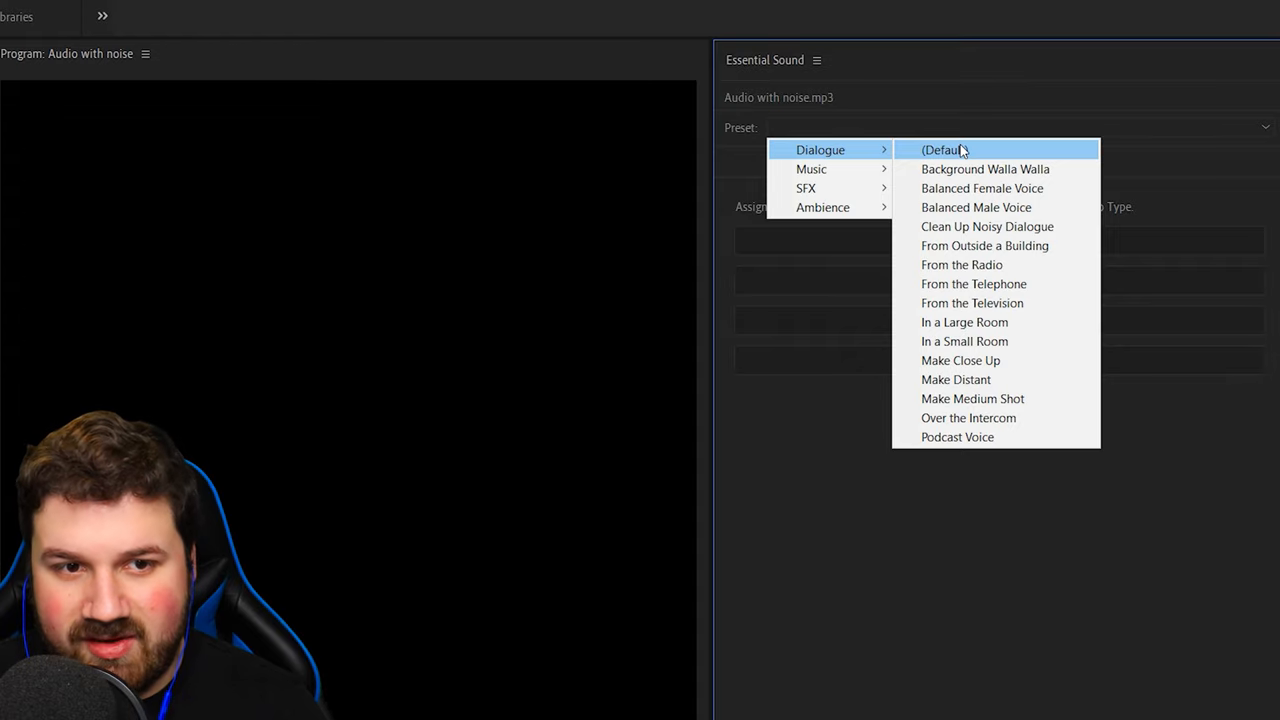
click(947, 149)
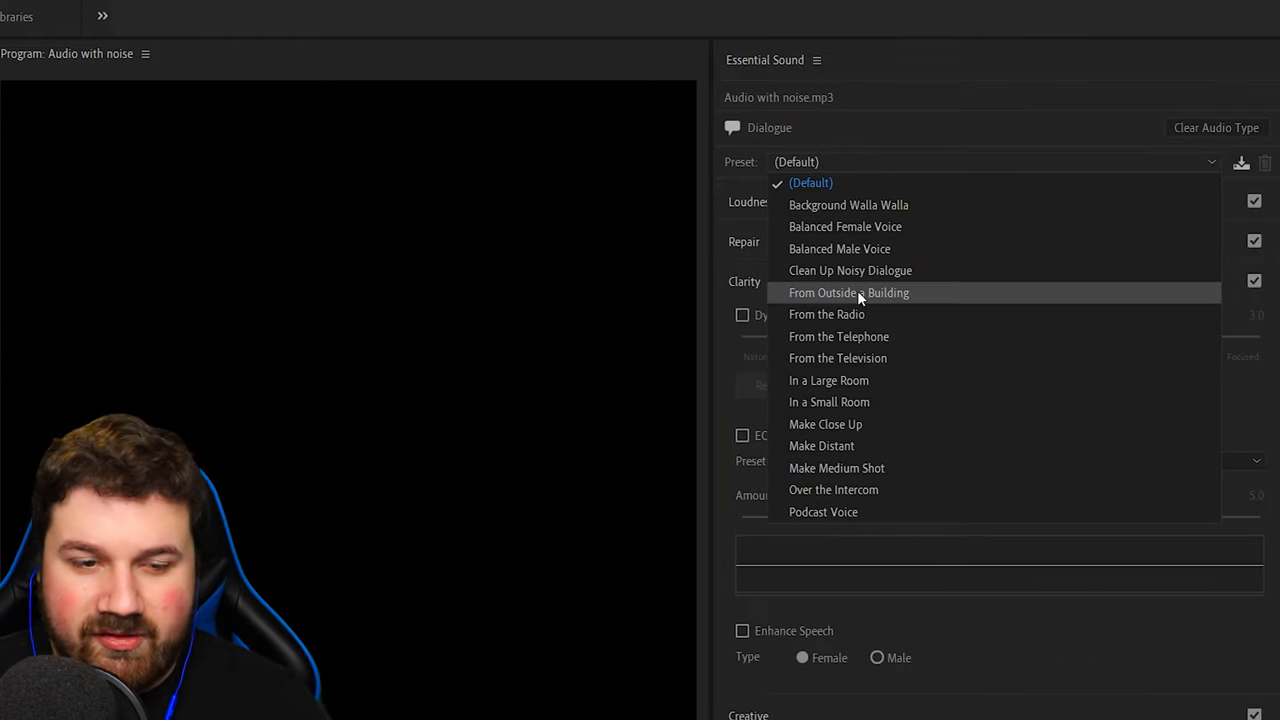
mouse_move(894, 383)
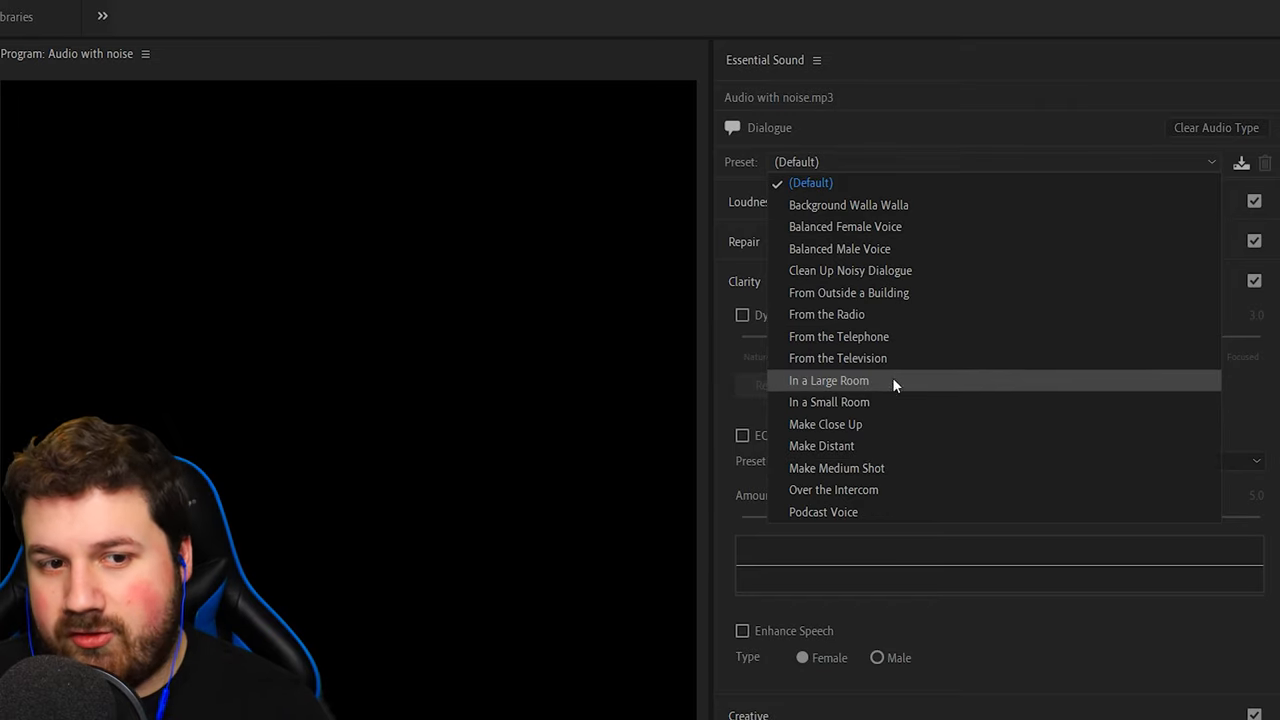
mouse_move(883, 397)
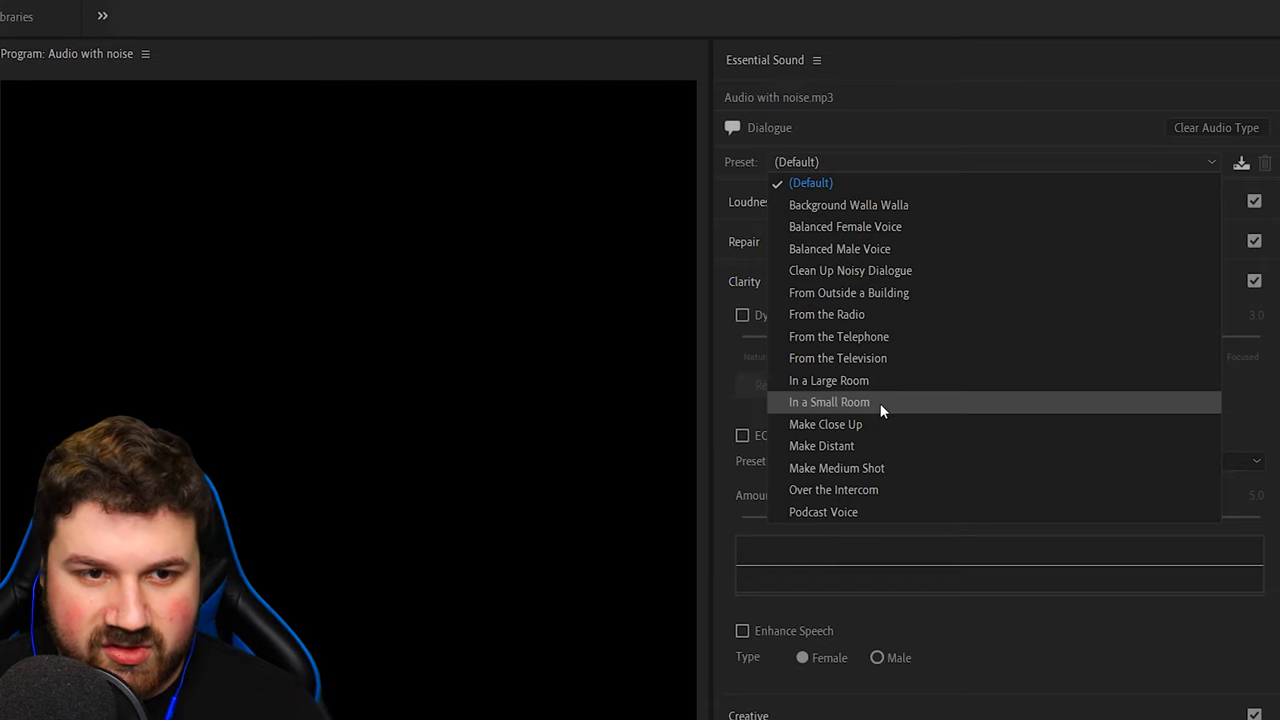
mouse_move(914, 248)
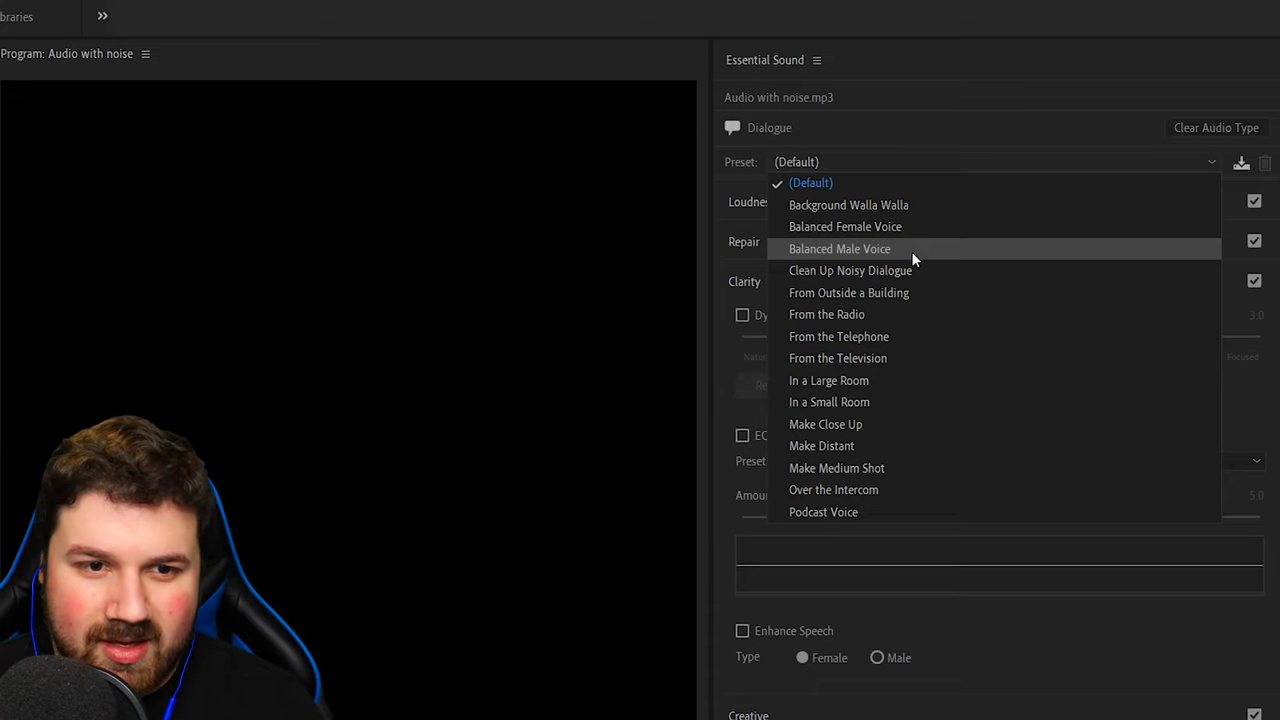
click(841, 248)
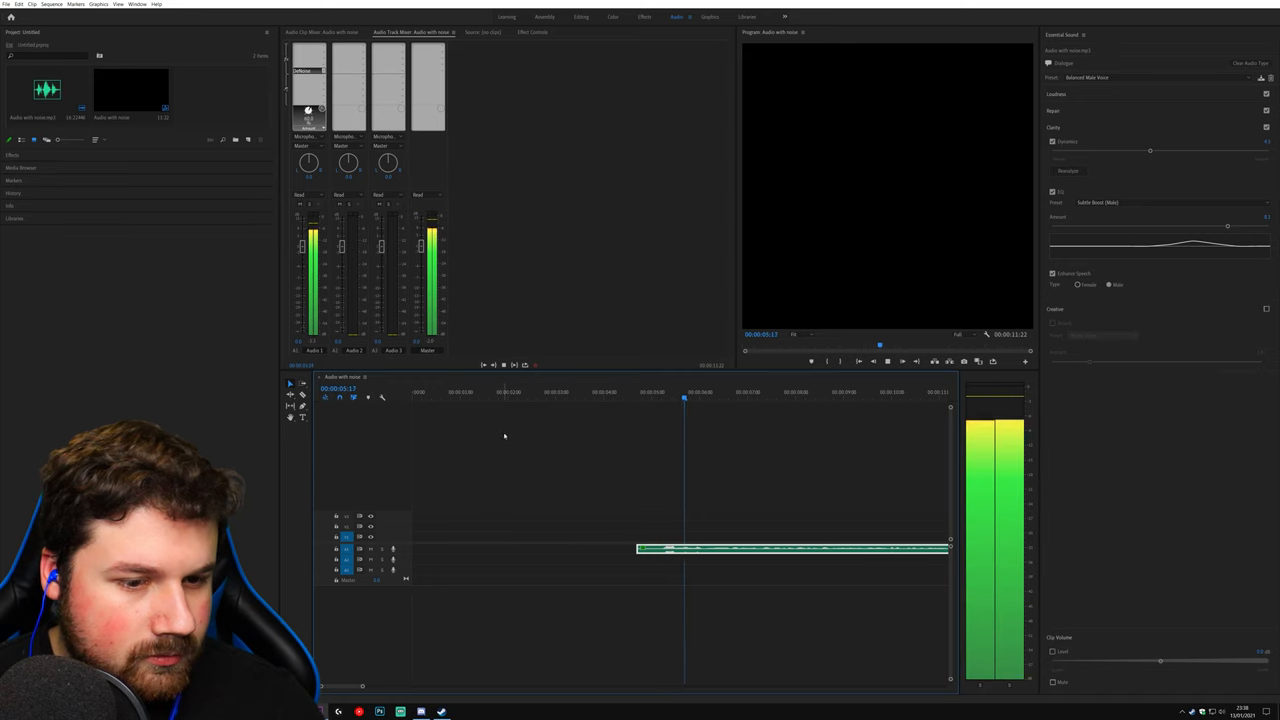